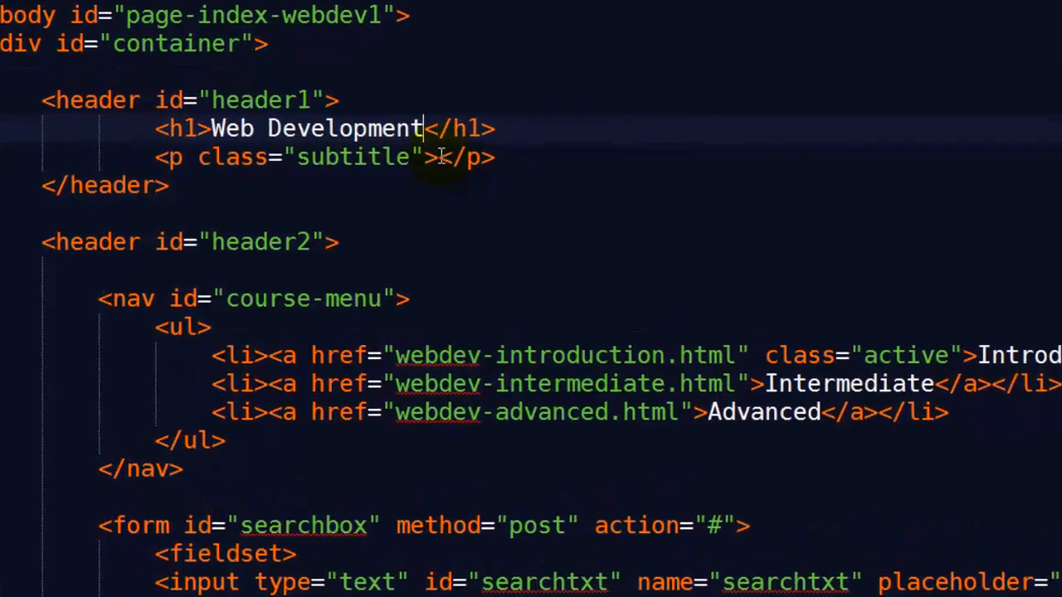
Bring FileZilla forward over the red-page.html code in Notepad++, not yet connected.
text(Six Minutes. Smar)
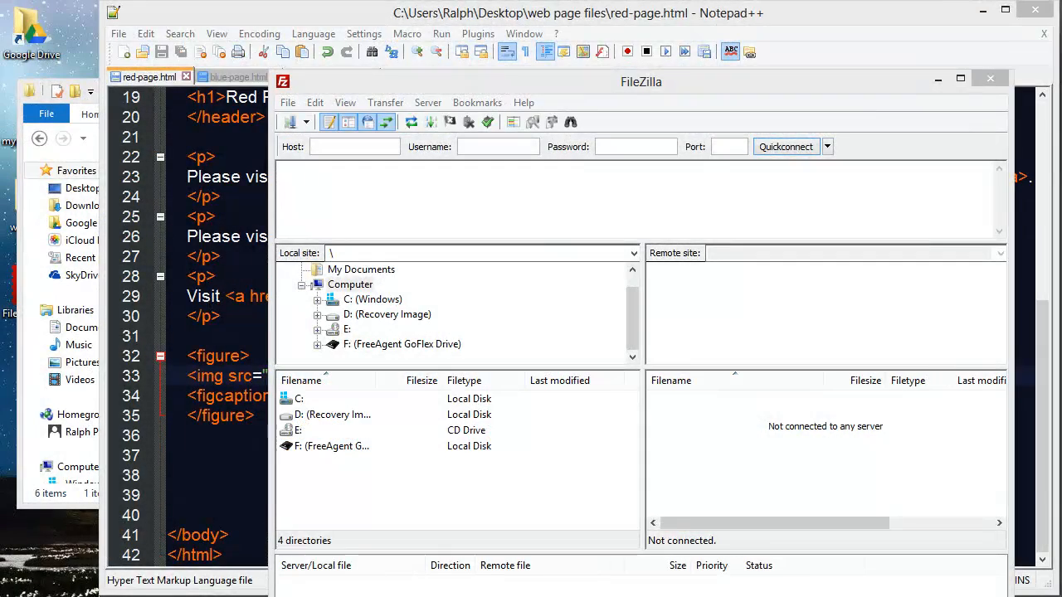
mouse_move(650, 108)
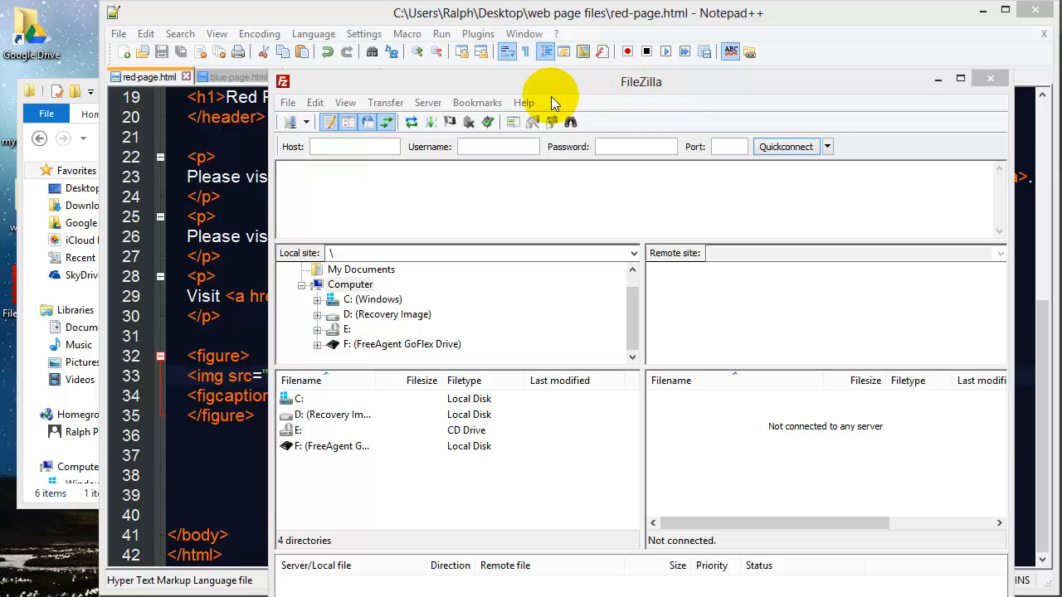
mouse_move(538, 75)
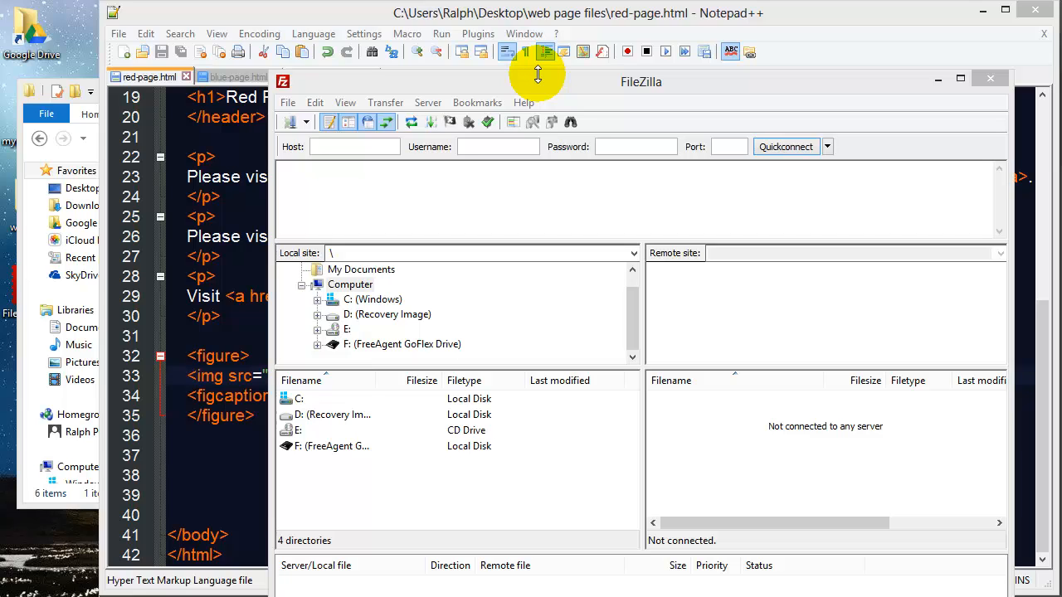
mouse_move(439, 99)
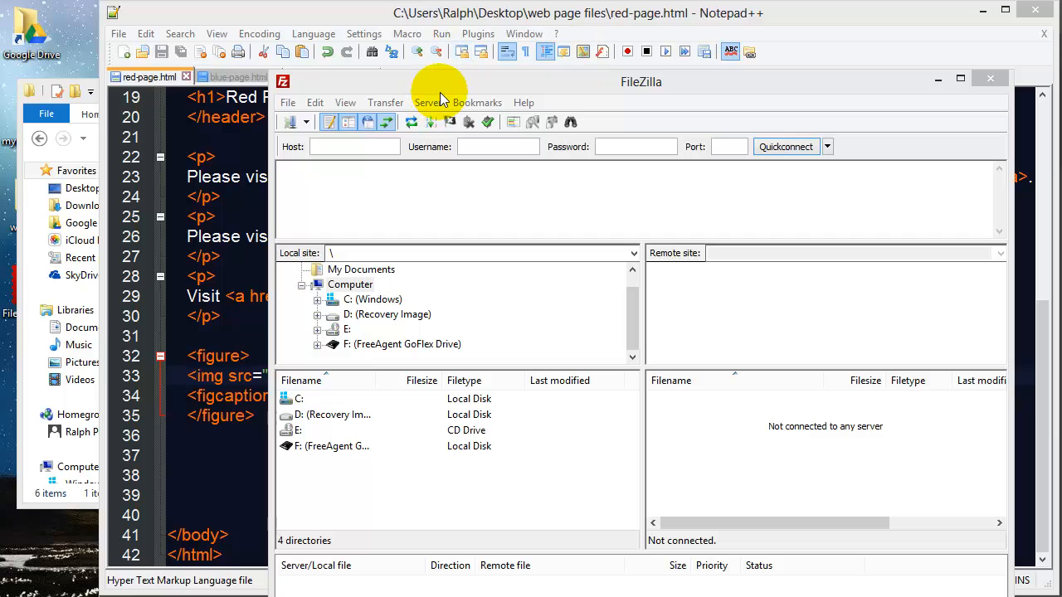
mouse_move(461, 91)
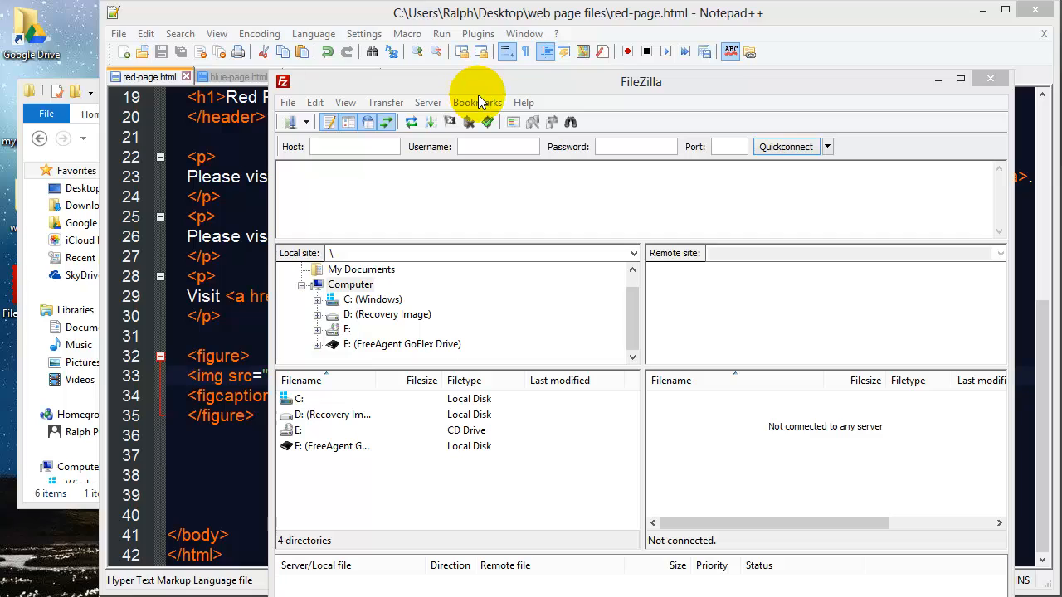
mouse_move(484, 102)
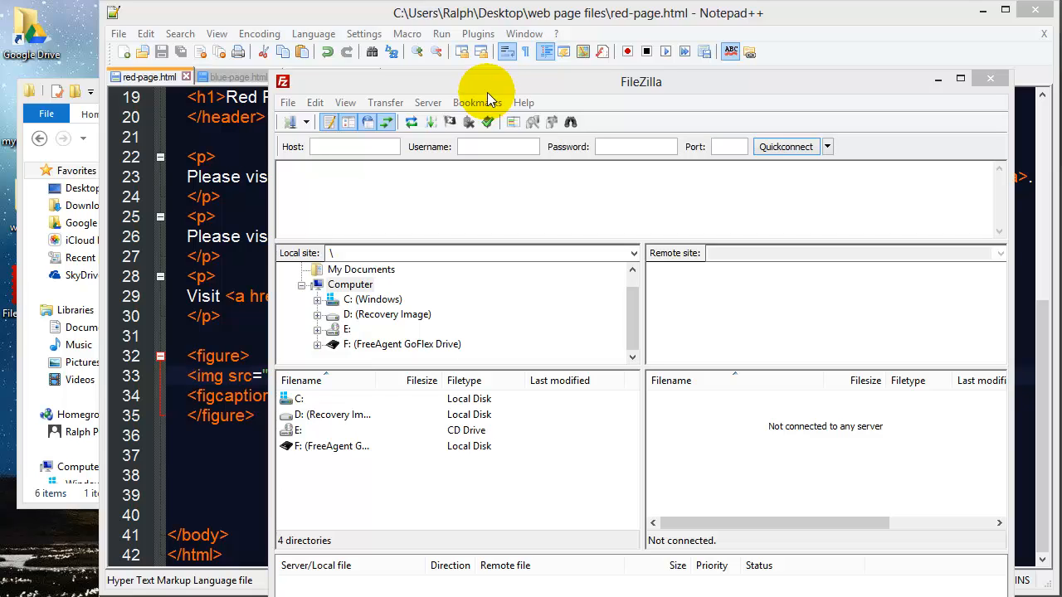
mouse_move(480, 103)
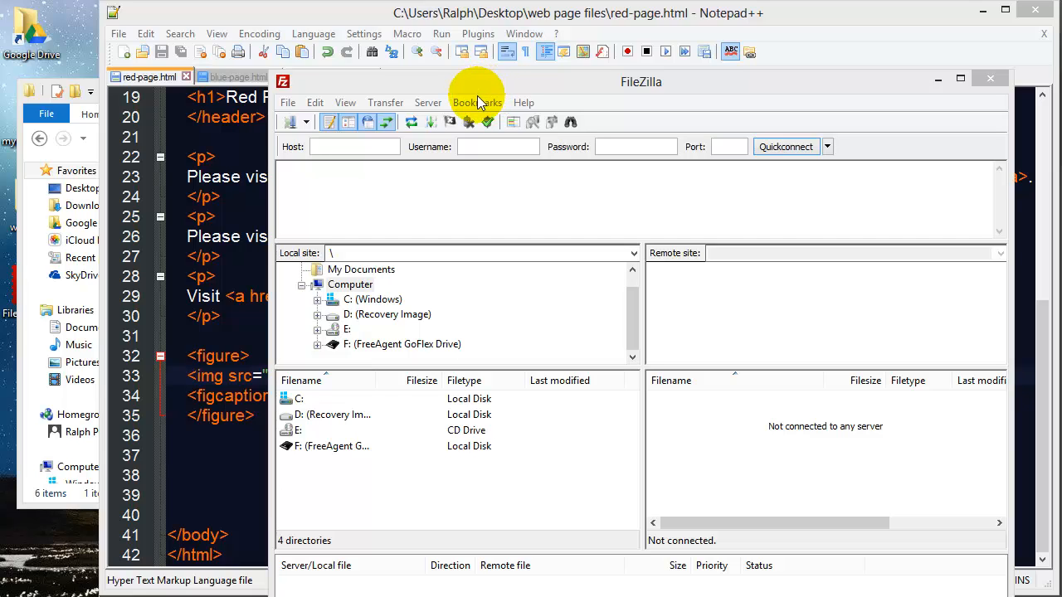
mouse_move(499, 93)
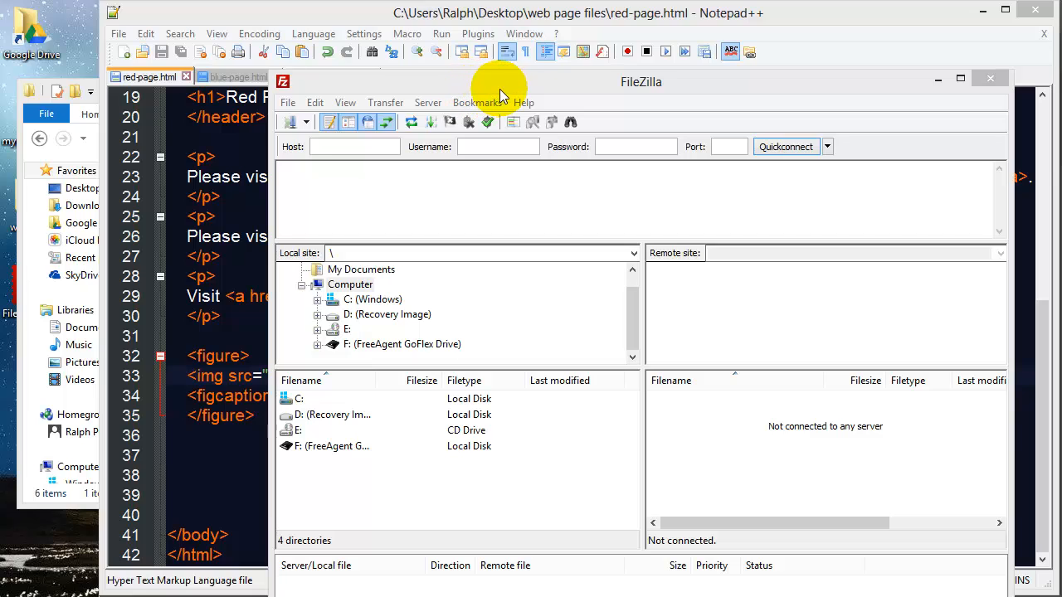
mouse_move(513, 92)
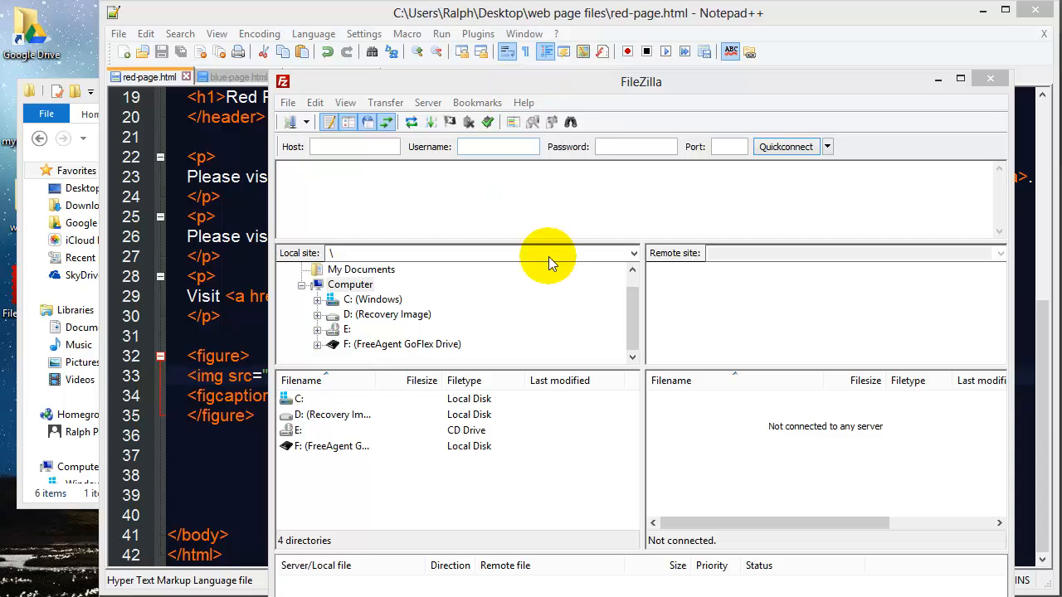
mouse_move(794, 368)
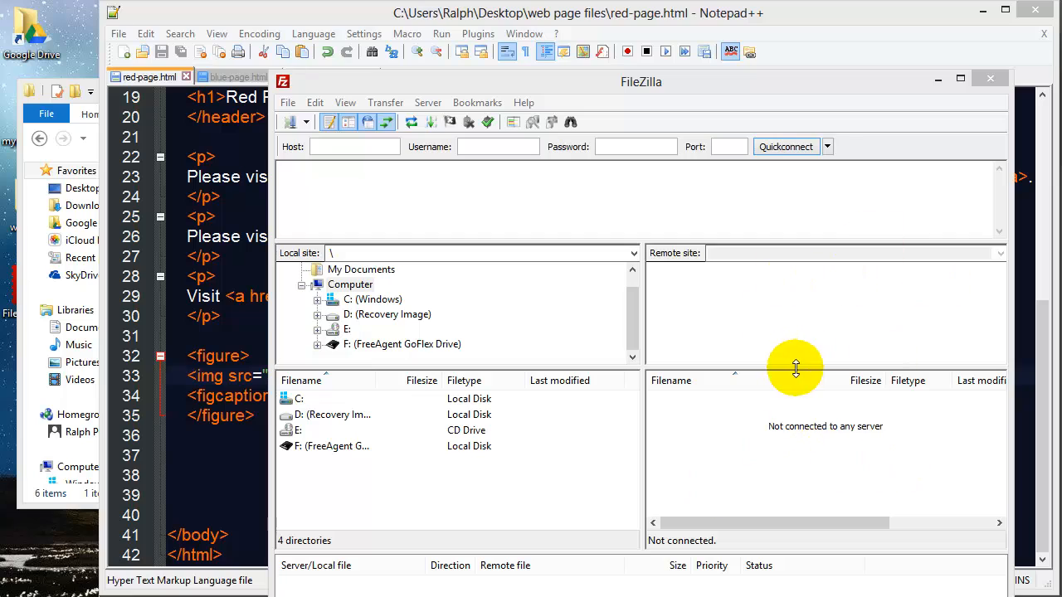
mouse_move(452, 362)
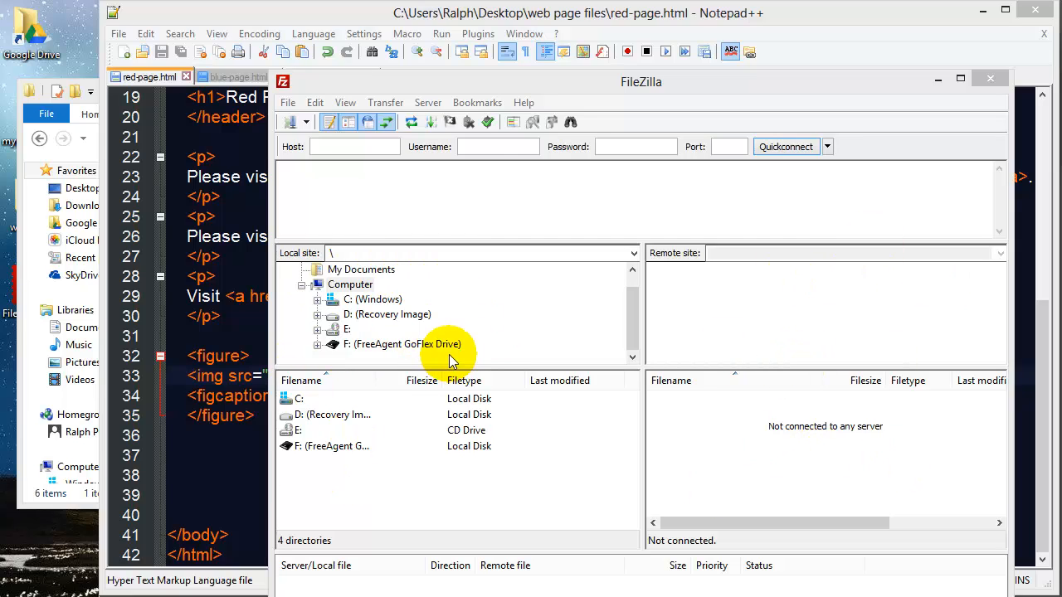
mouse_move(439, 352)
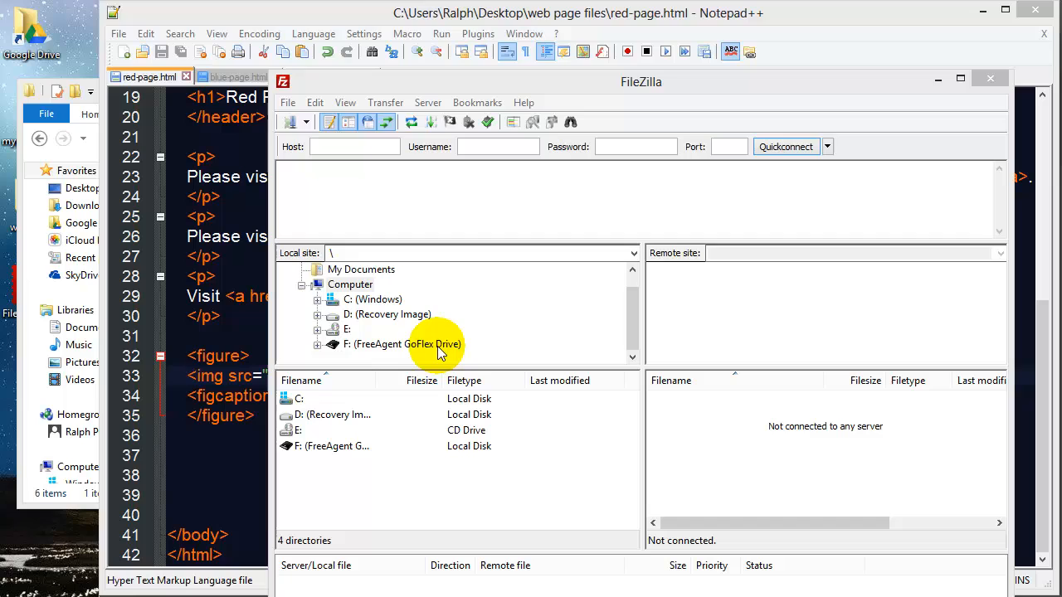
mouse_move(617, 86)
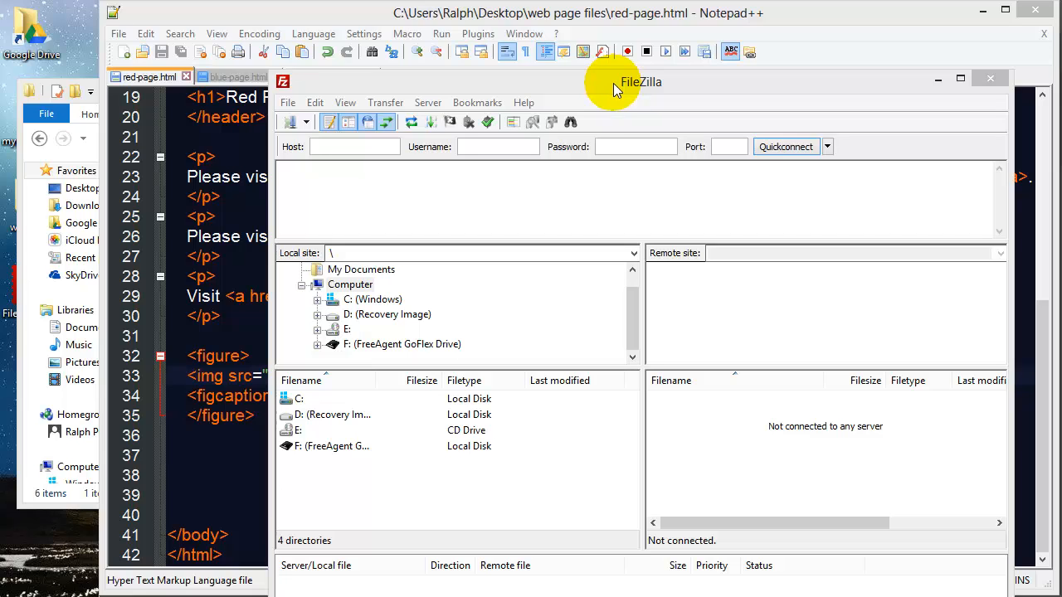
mouse_move(371, 151)
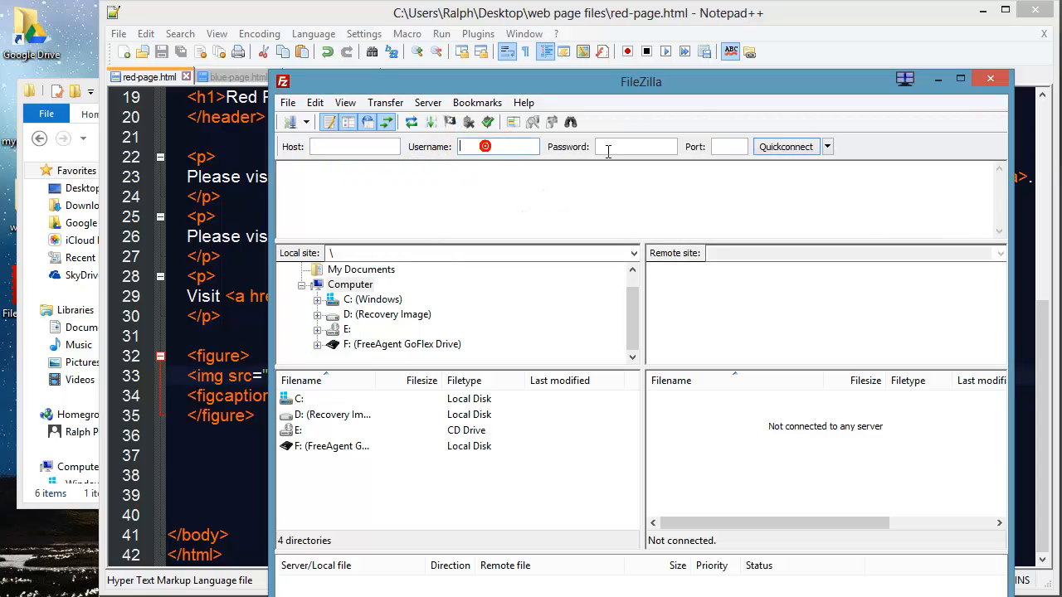
Connect to the saved 6ms DemoFiles WebDev site, trusting the unknown host key.
click(633, 146)
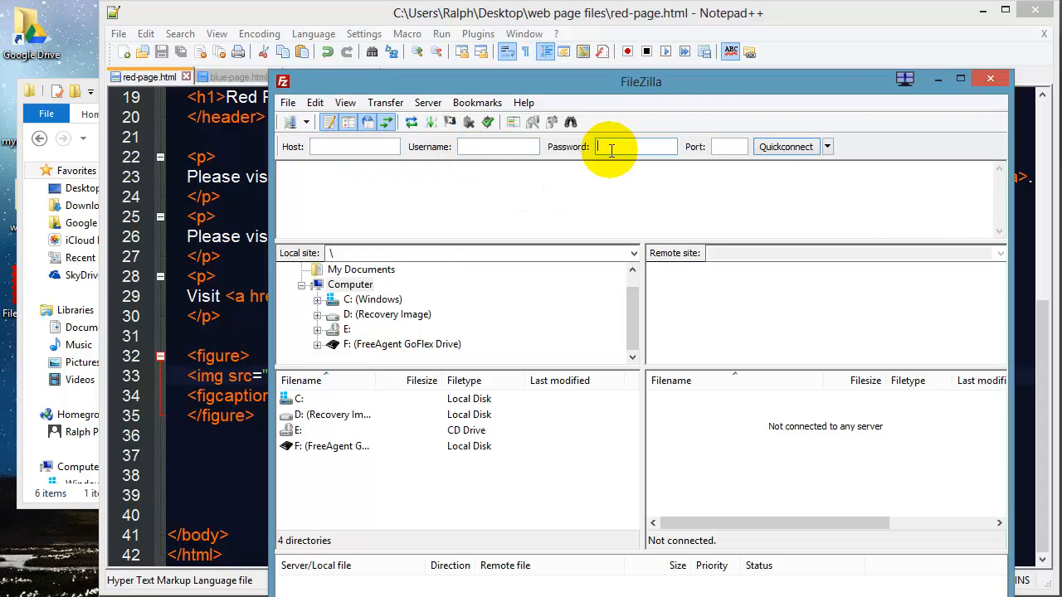
mouse_move(524, 176)
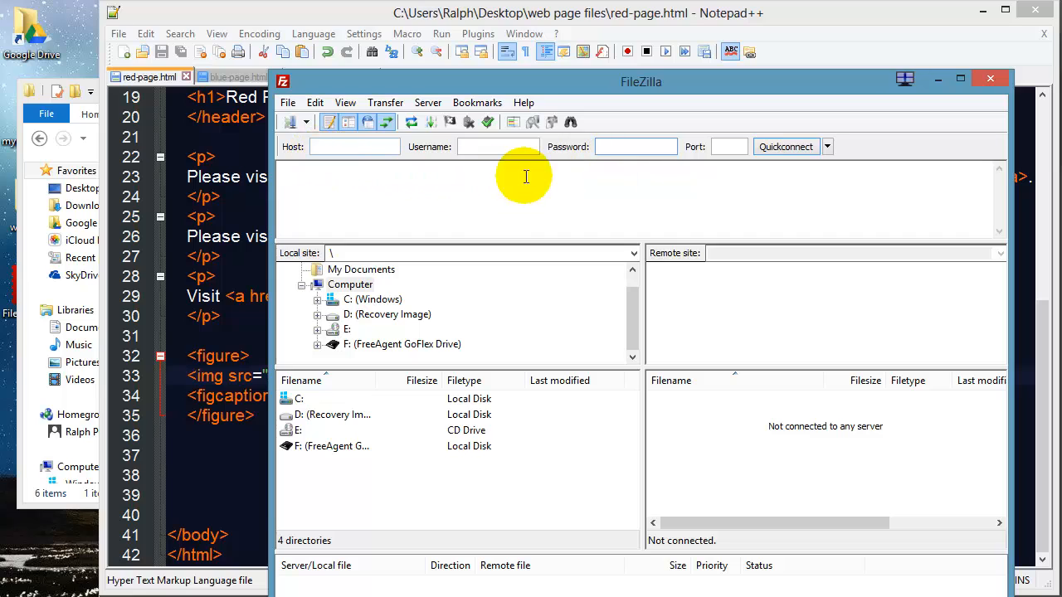
mouse_move(295, 122)
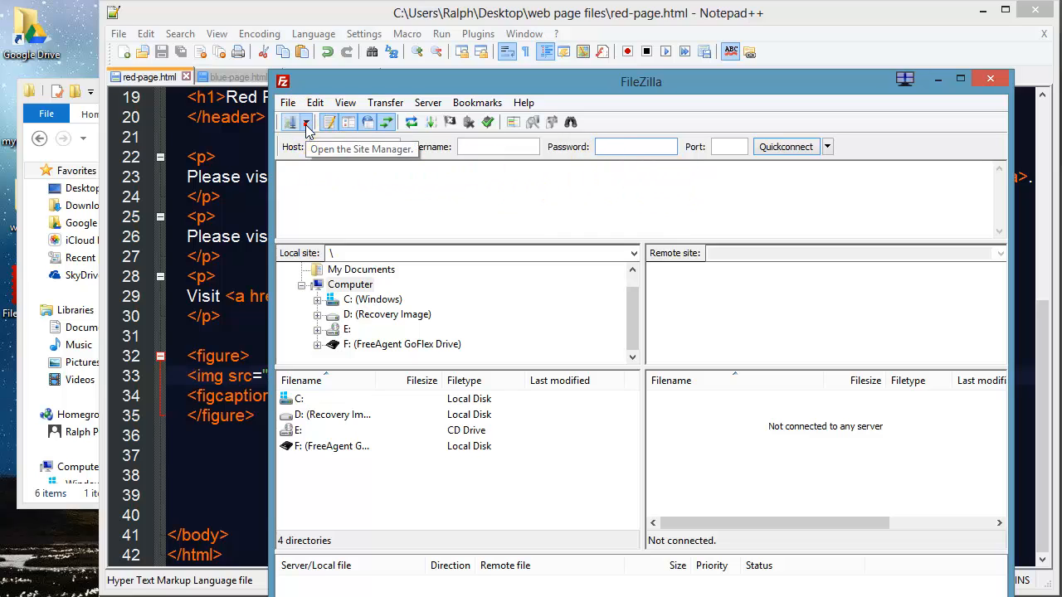
click(292, 123)
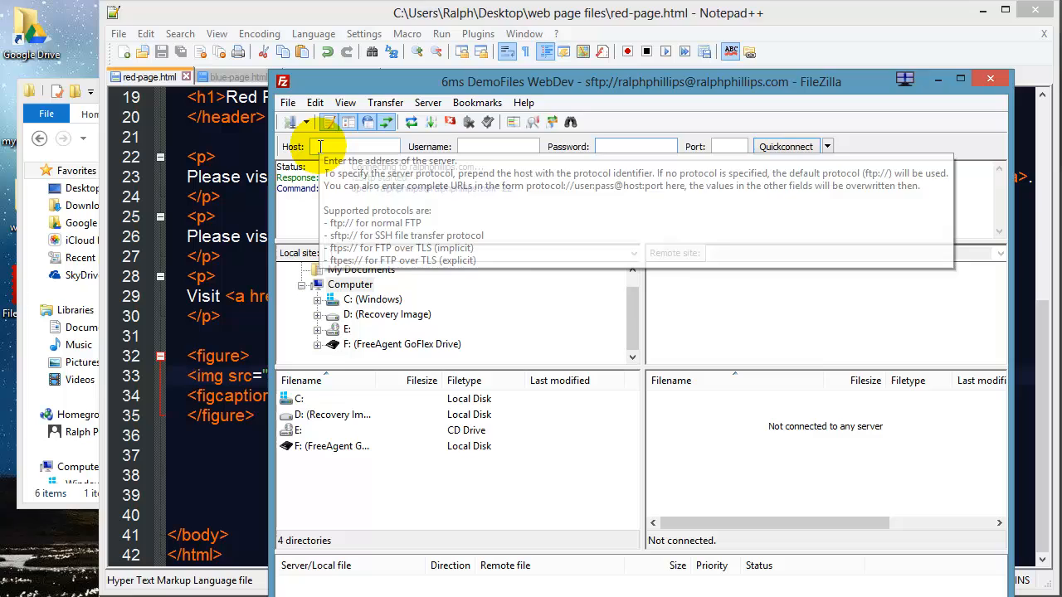
click(784, 146)
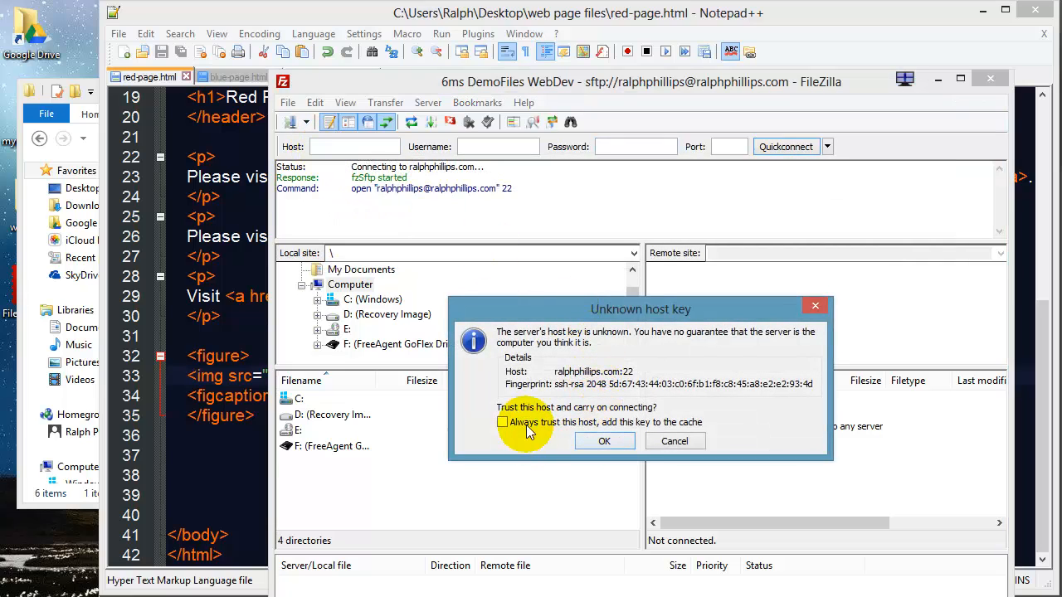
click(604, 441)
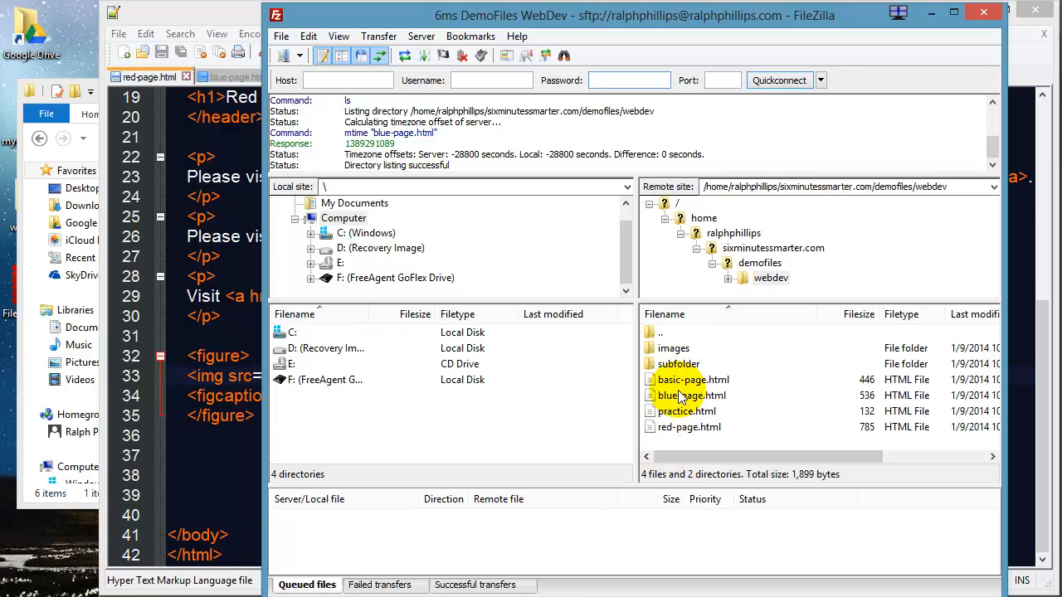
mouse_move(20, 239)
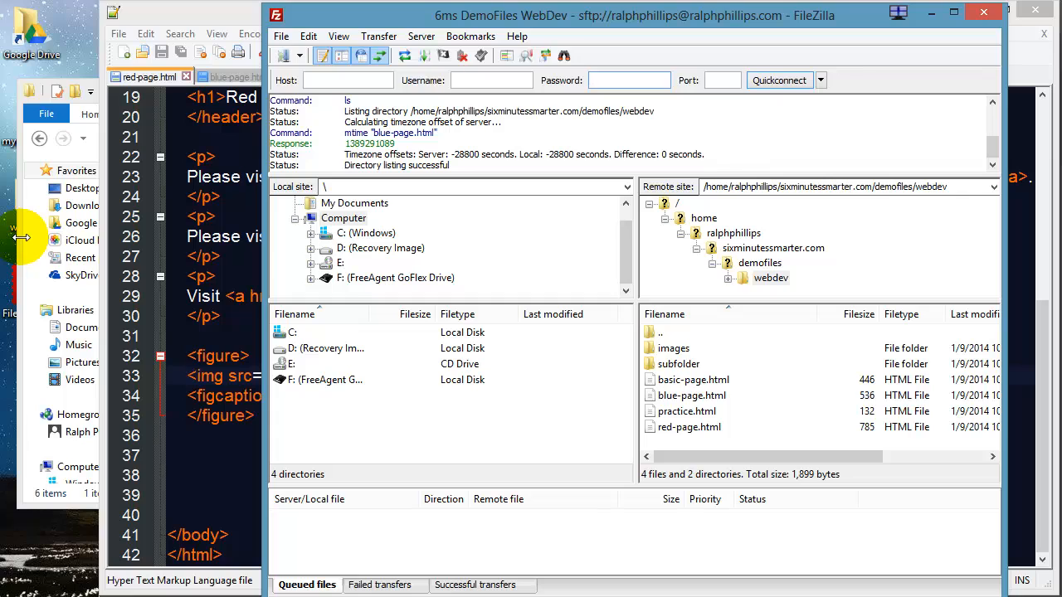
mouse_move(733, 378)
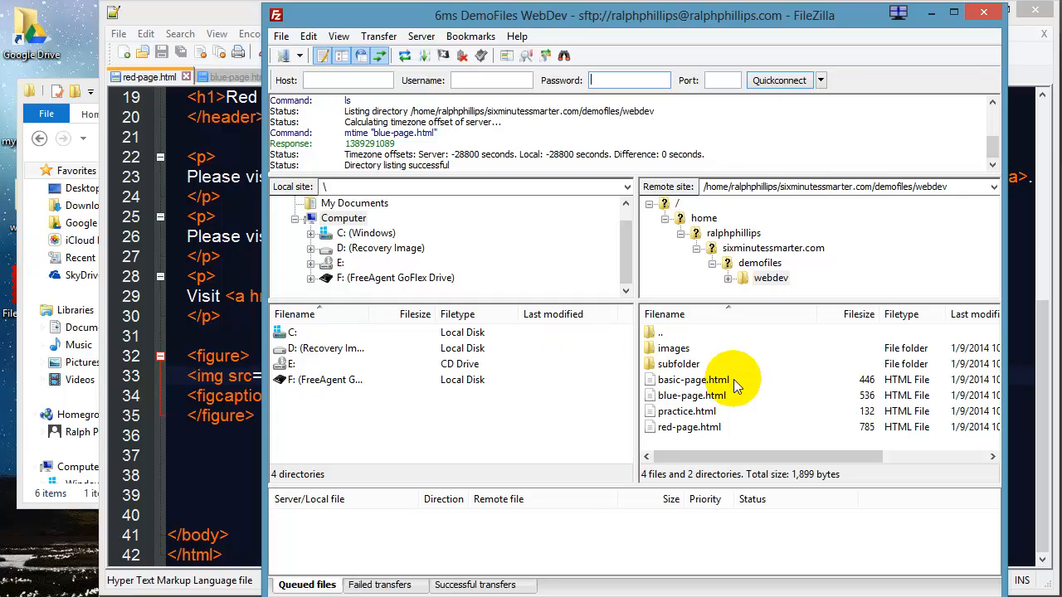
mouse_move(295, 313)
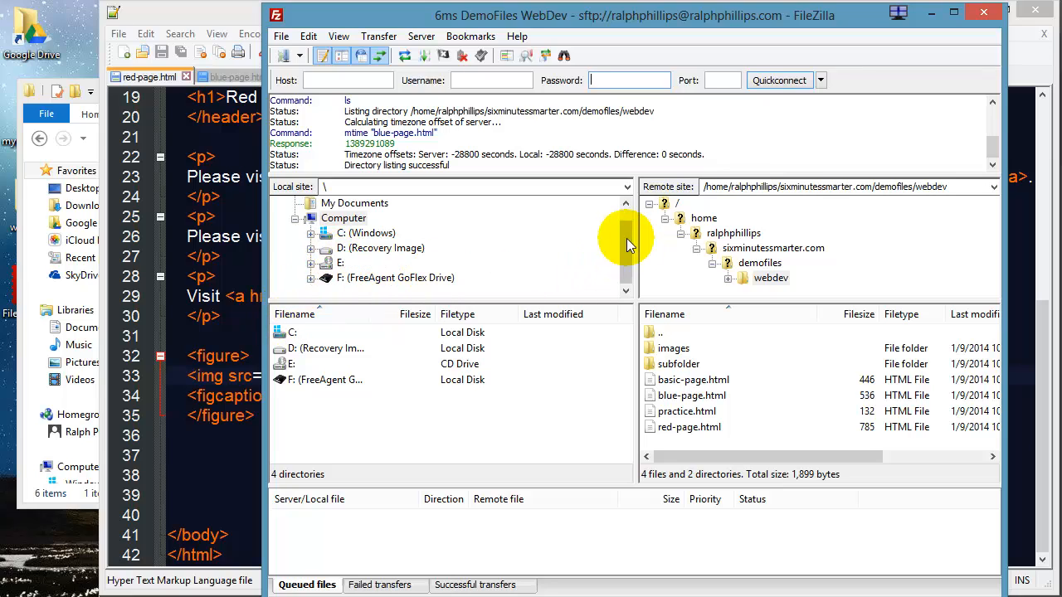
click(402, 279)
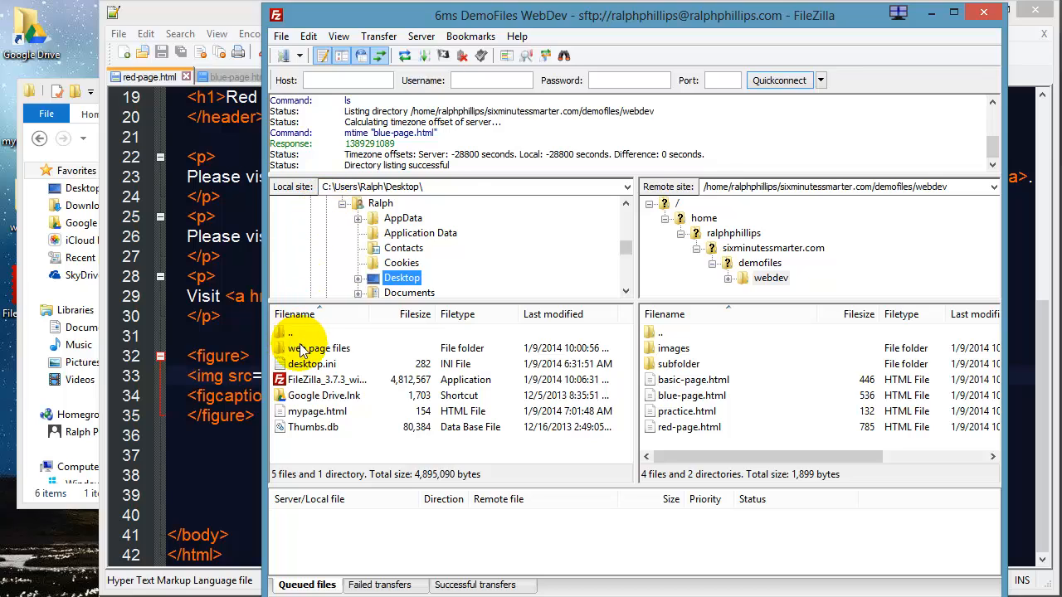
double_click(319, 348)
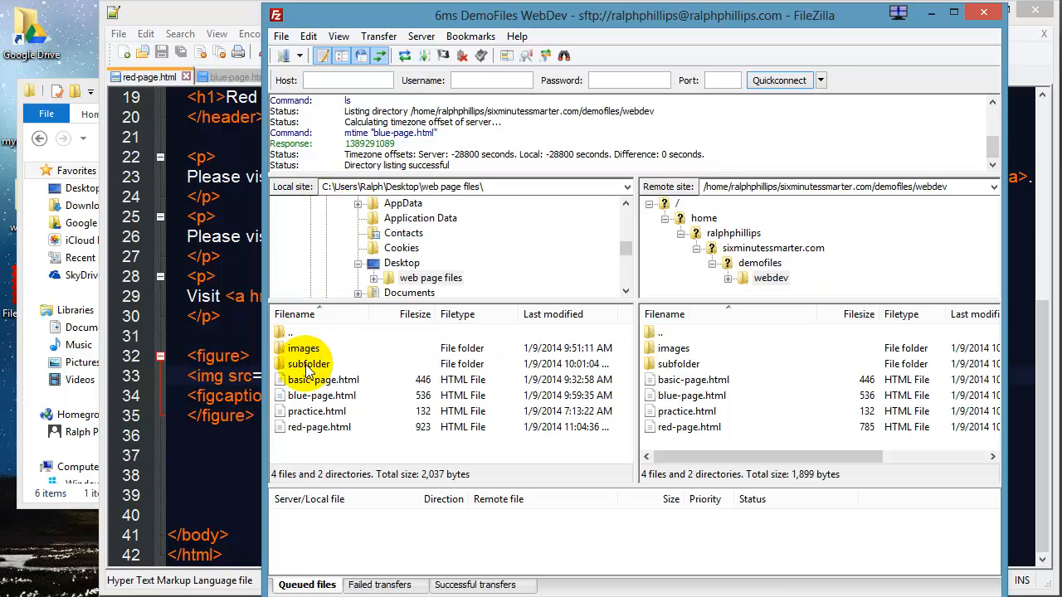
mouse_move(670, 488)
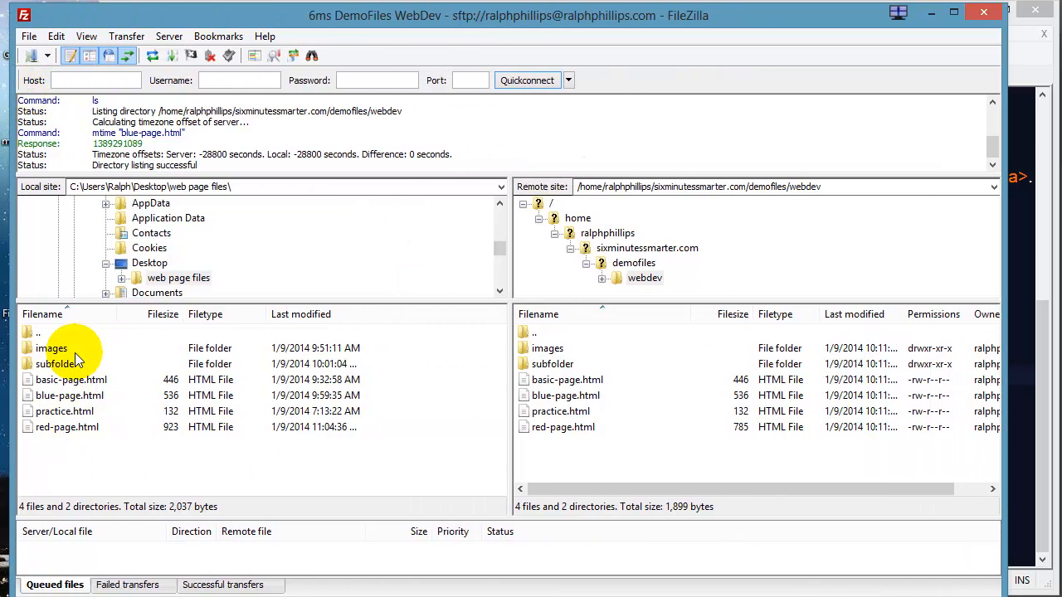
mouse_move(611, 364)
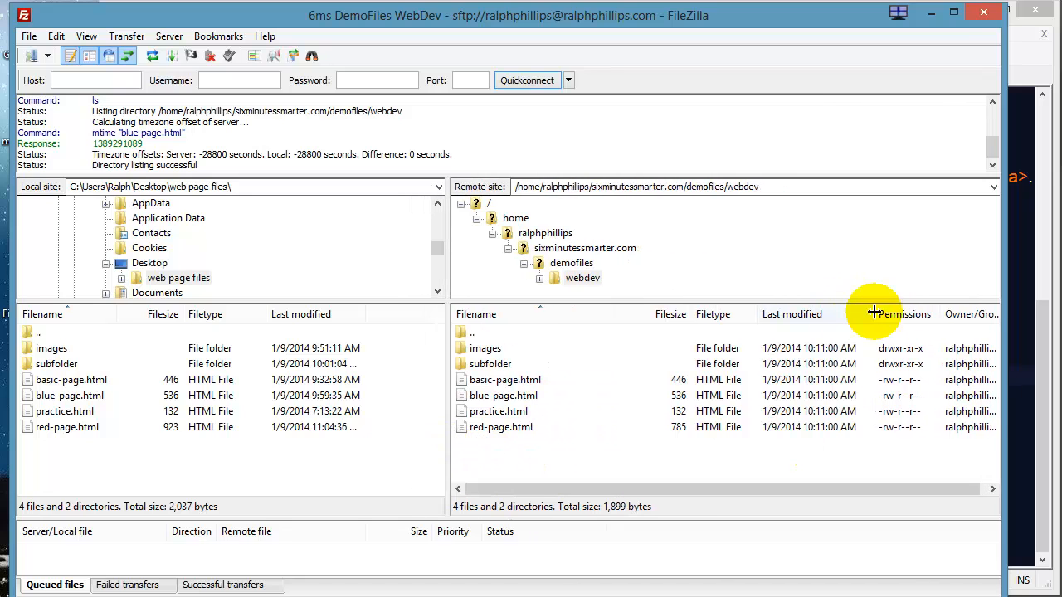
mouse_move(396, 317)
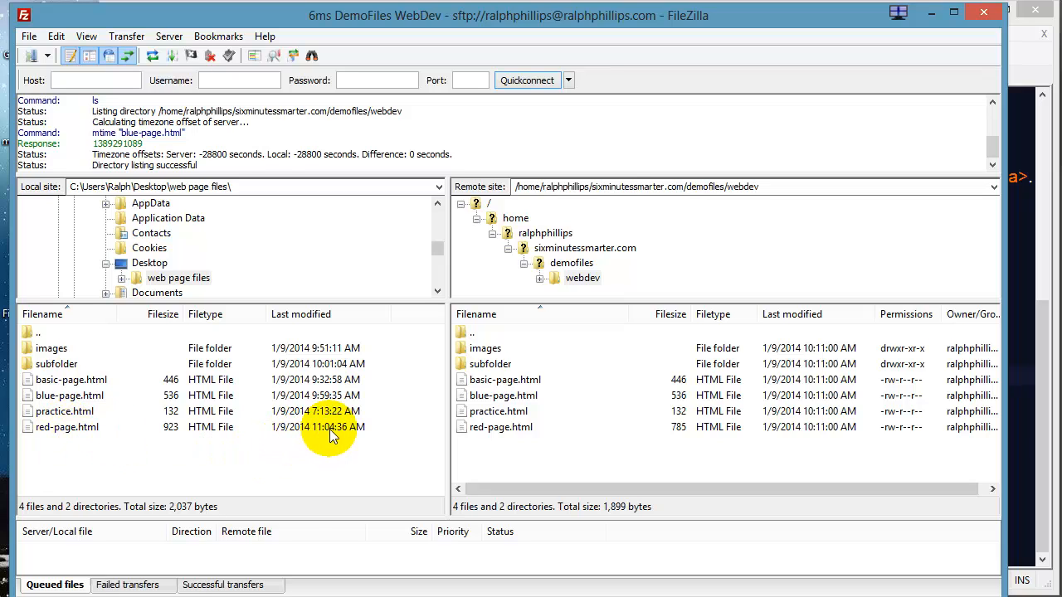
mouse_move(816, 445)
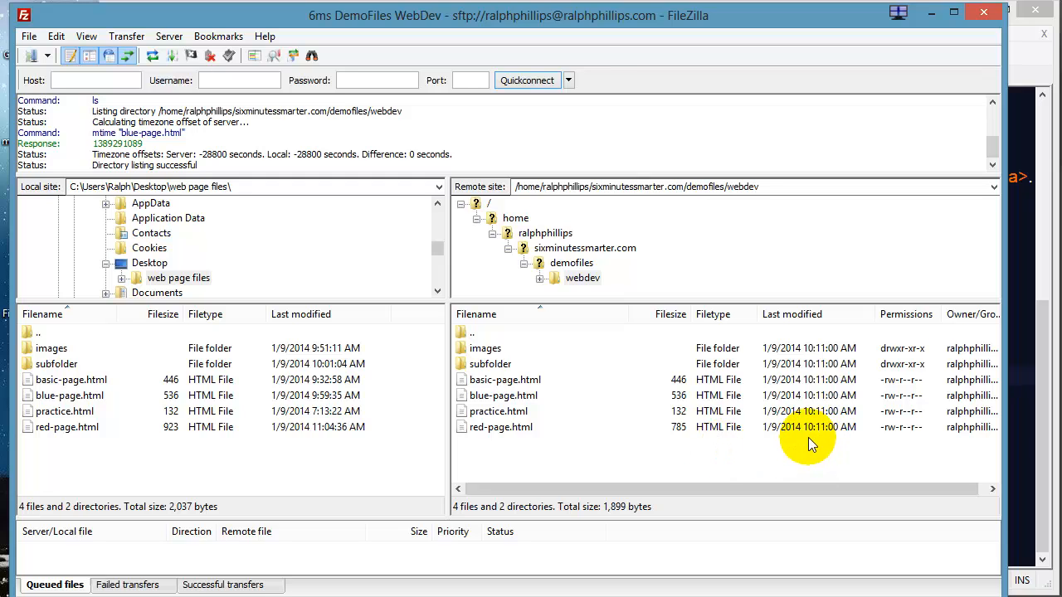
mouse_move(822, 445)
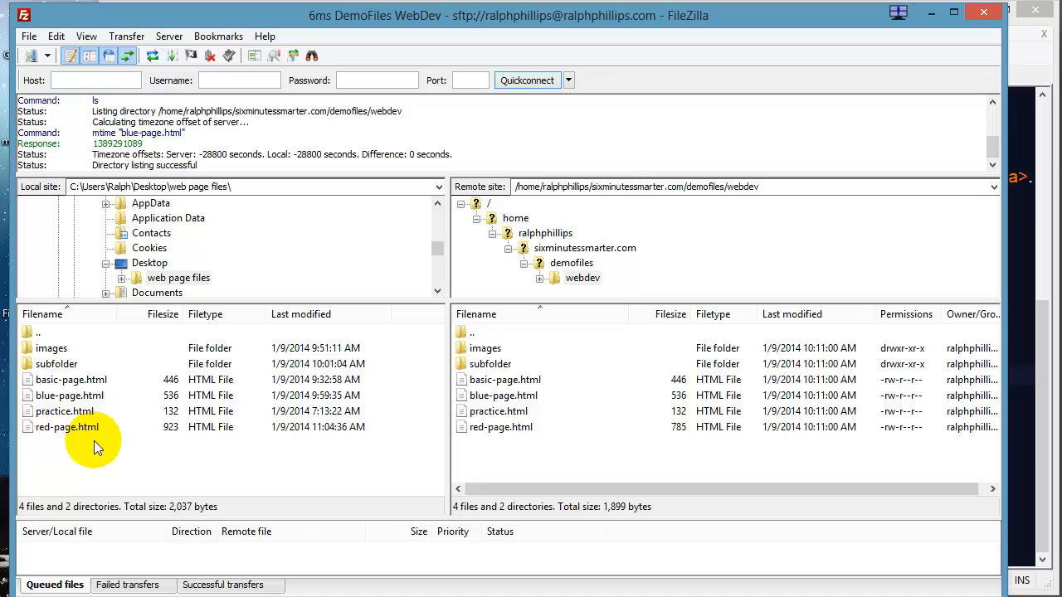
mouse_move(506, 435)
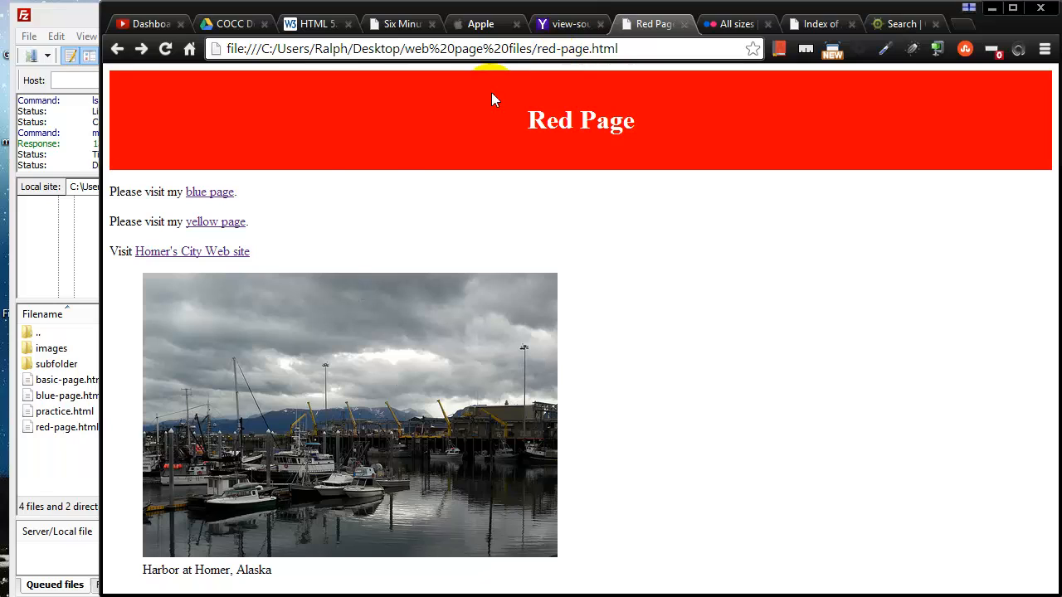
mouse_move(170, 257)
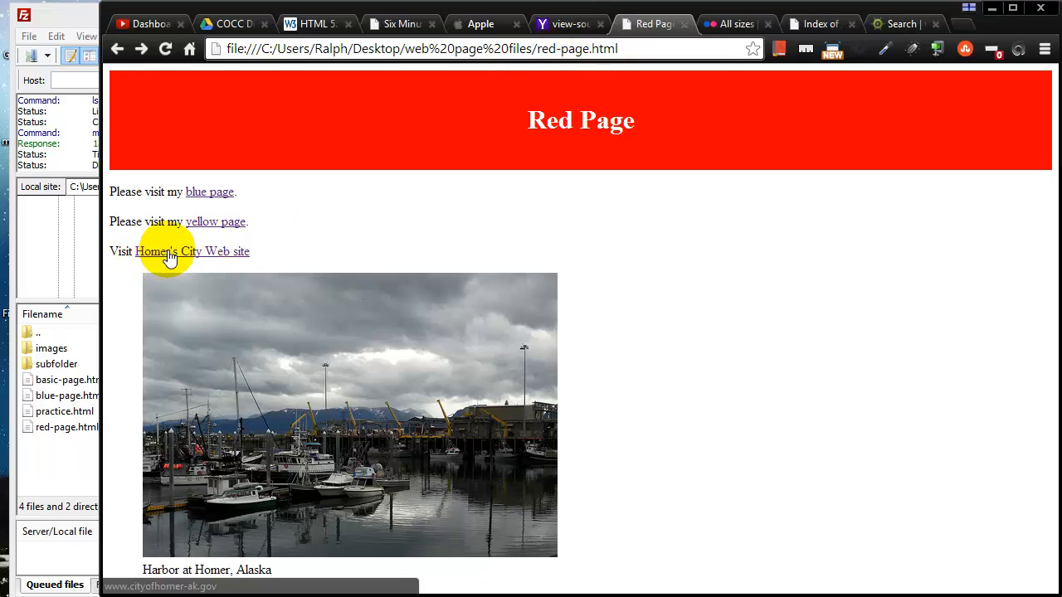
mouse_move(219, 266)
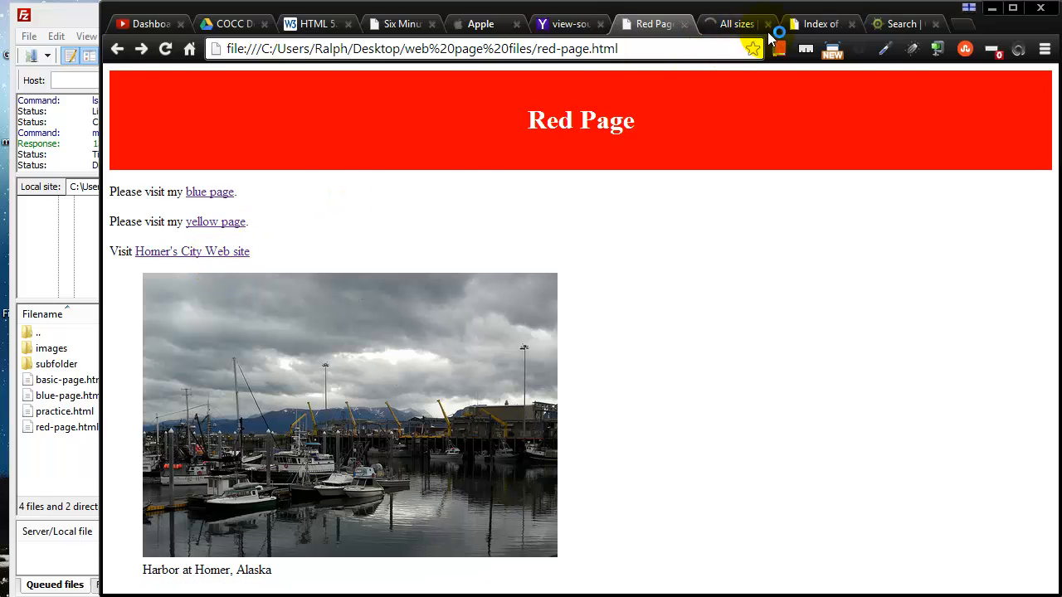
Switch from the local Red Page to the online Index of /demofiles/webdev listing.
click(819, 24)
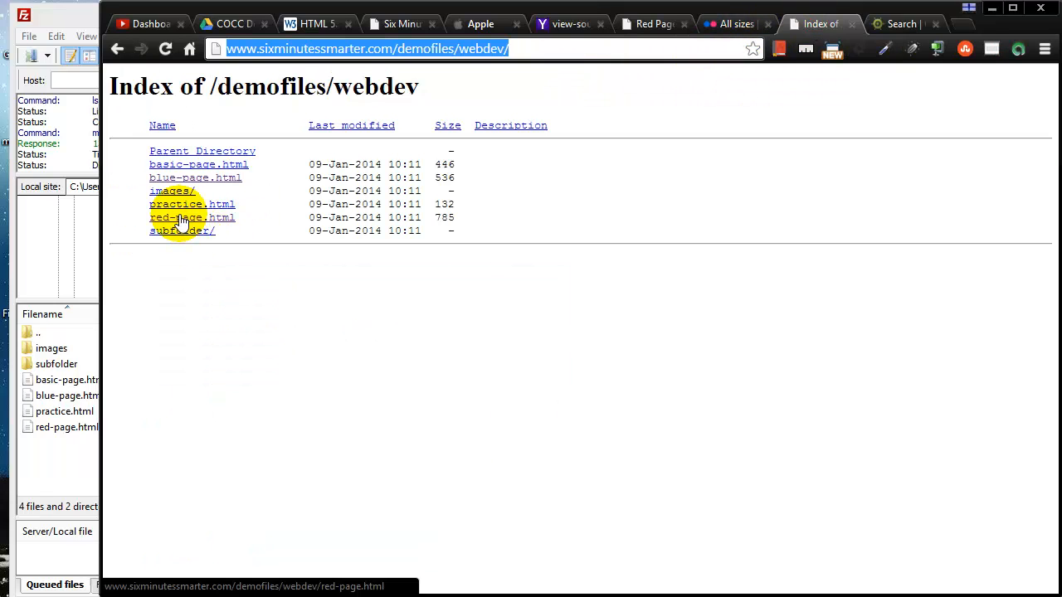
Open the live red-page.html, which still lacks the Homer's City Web site link.
click(174, 217)
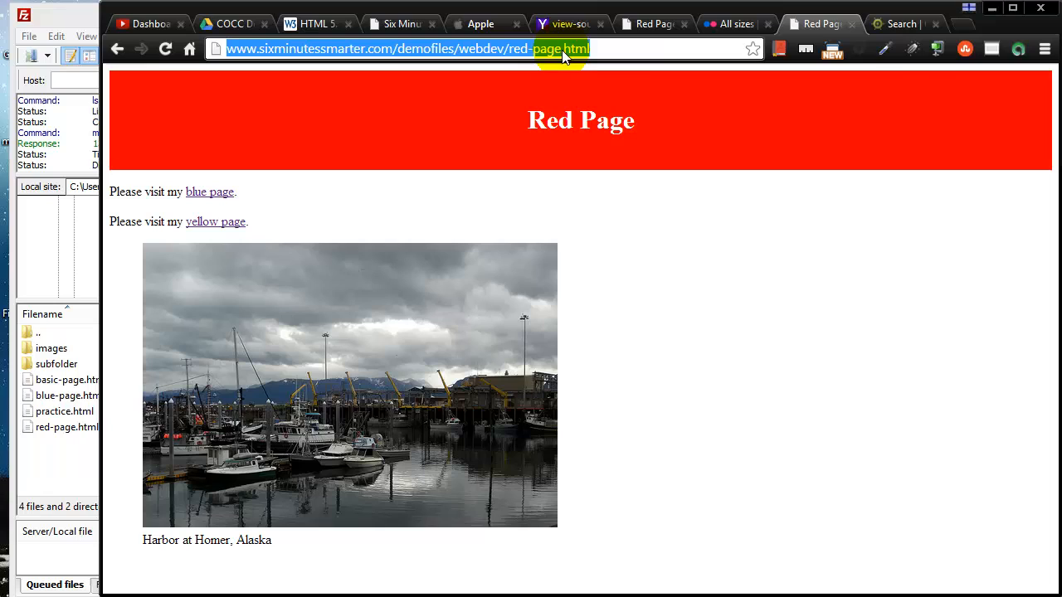
click(627, 48)
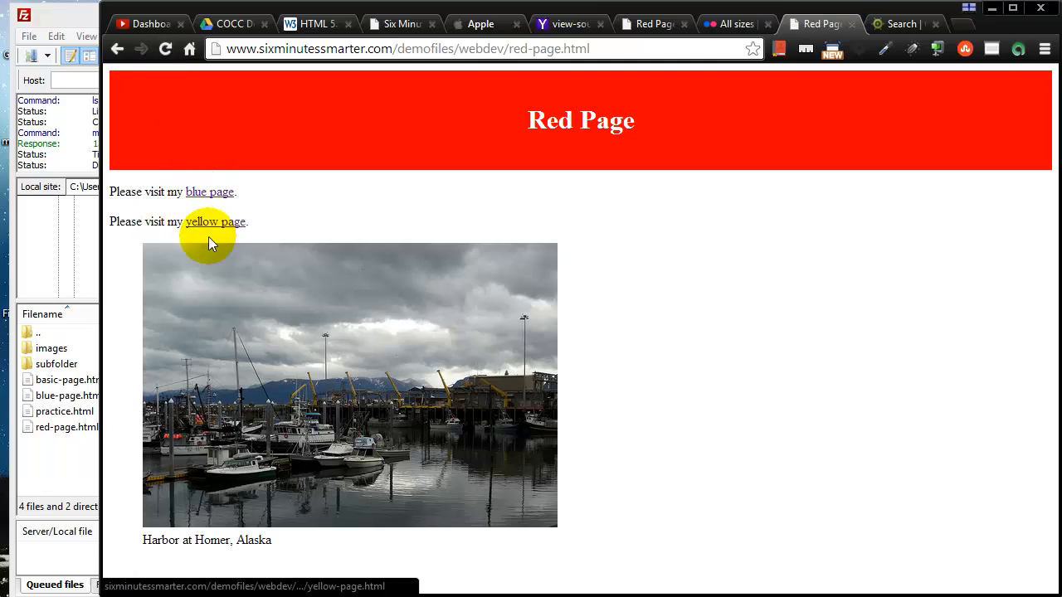
mouse_move(219, 242)
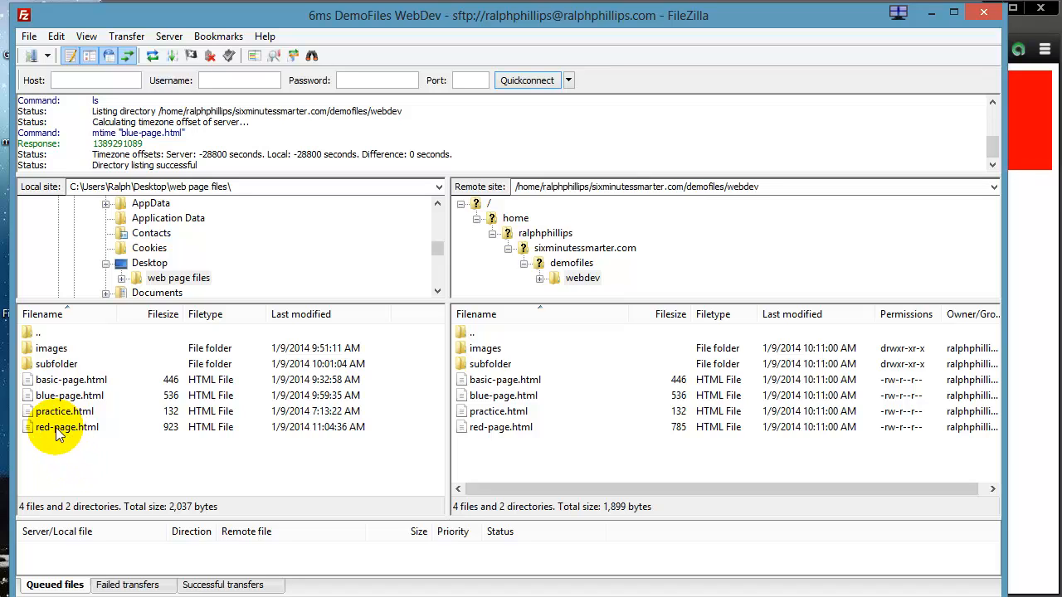
Upload the local red-page.html, overwriting the server copy so both show 923 bytes.
click(67, 427)
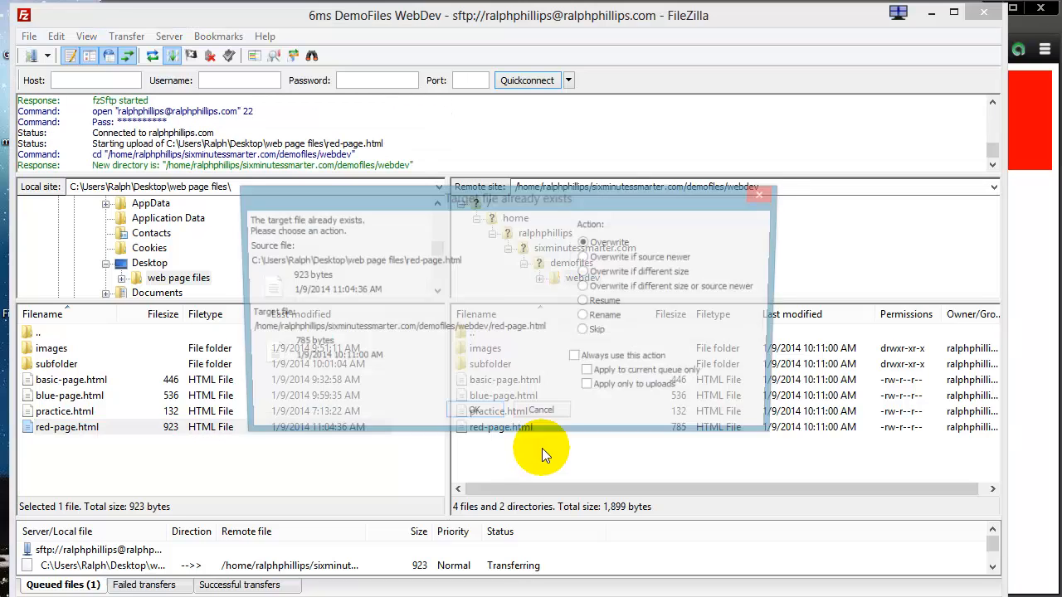
click(608, 243)
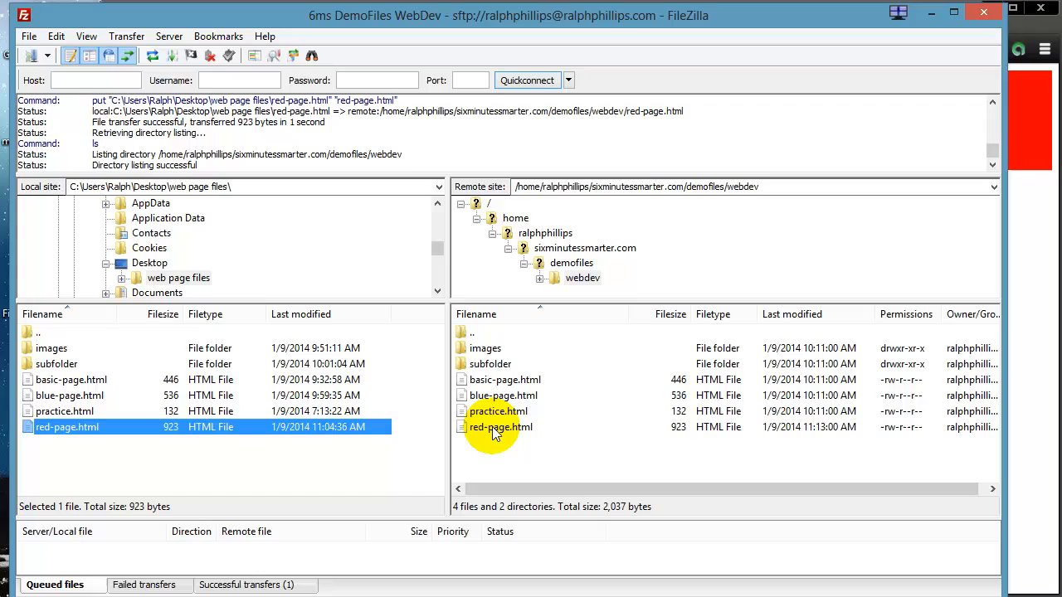
mouse_move(833, 439)
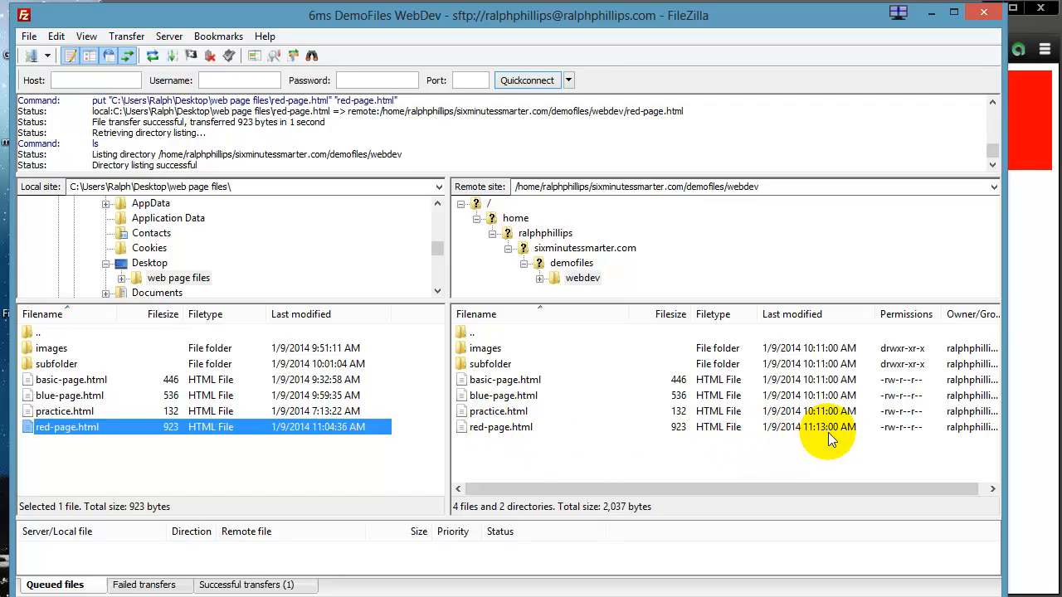
mouse_move(814, 438)
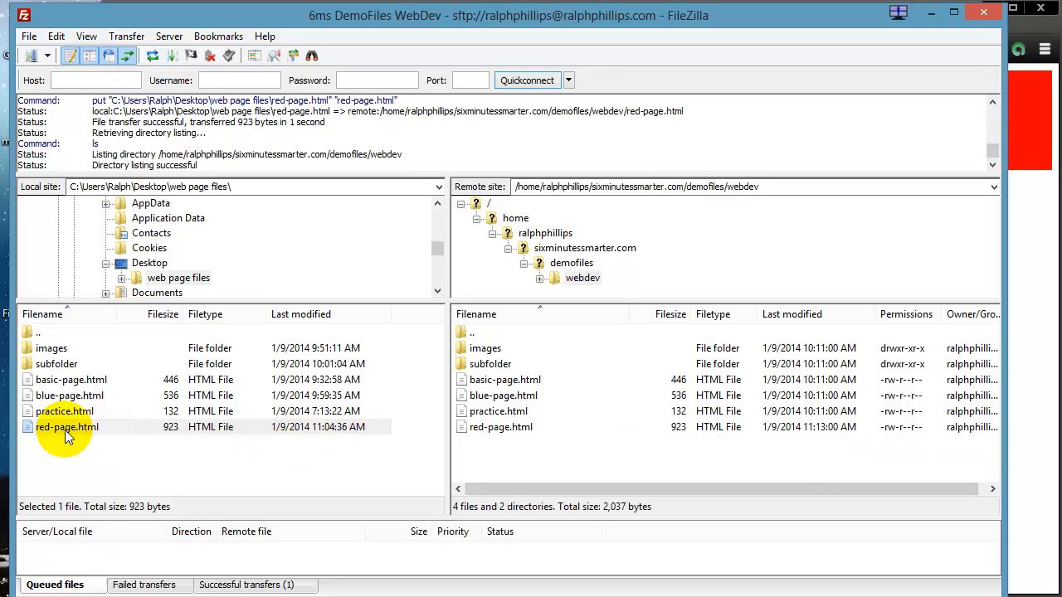
click(67, 427)
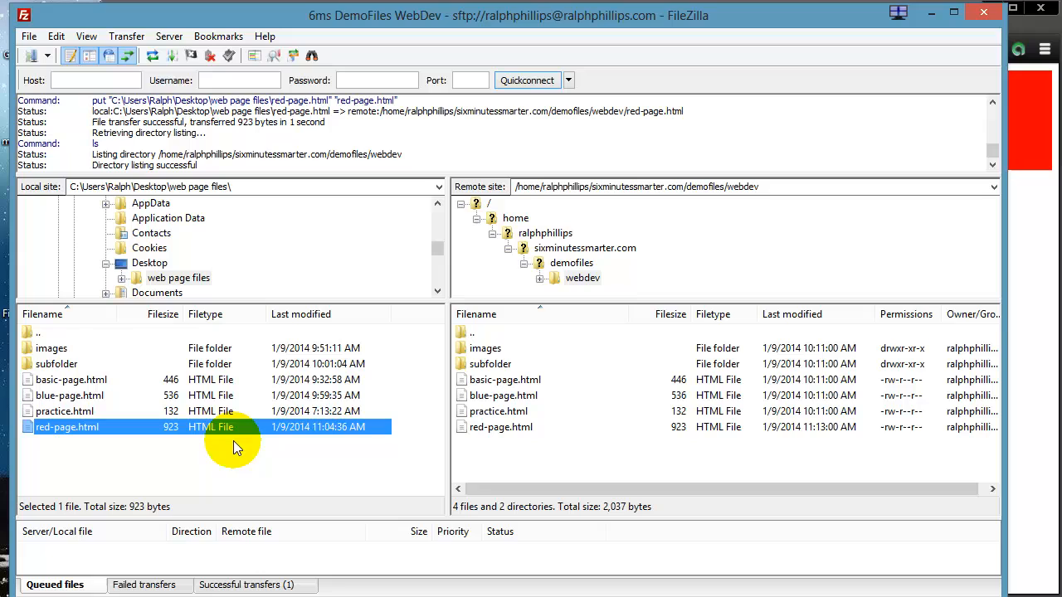
mouse_move(644, 468)
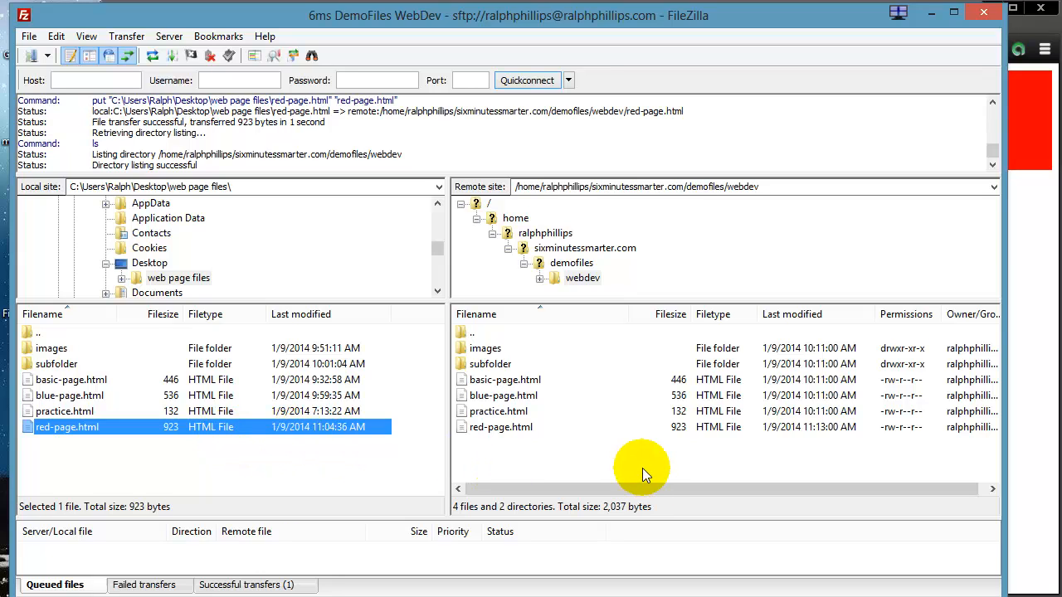
mouse_move(639, 468)
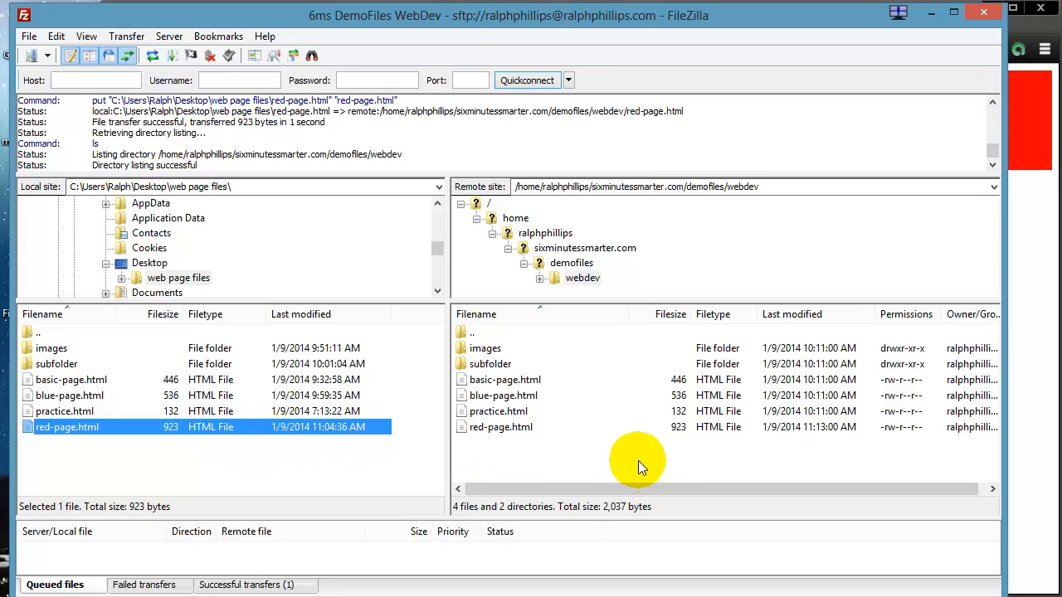
mouse_move(169, 435)
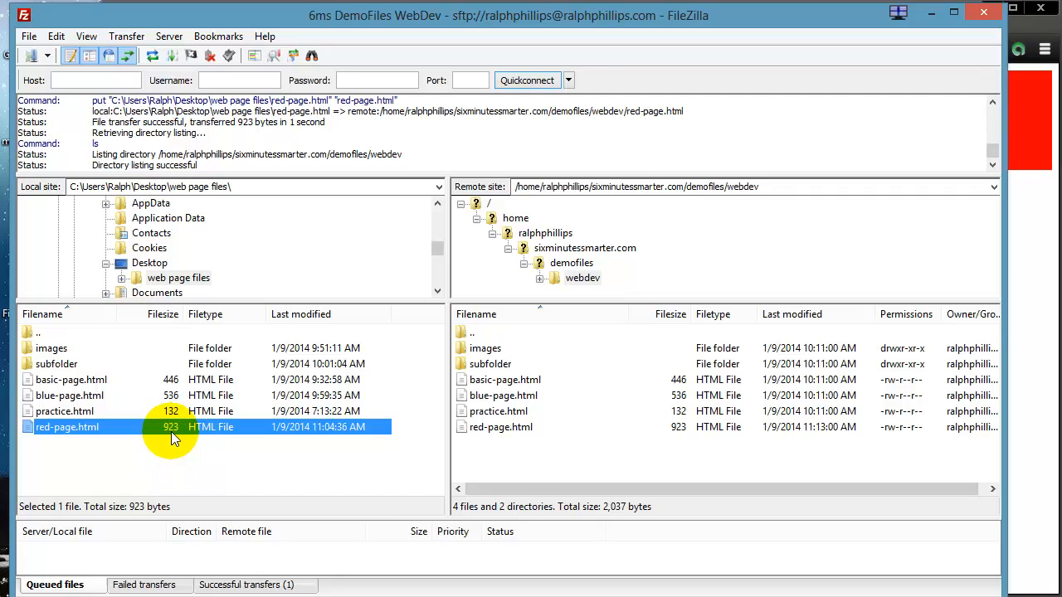
mouse_move(696, 418)
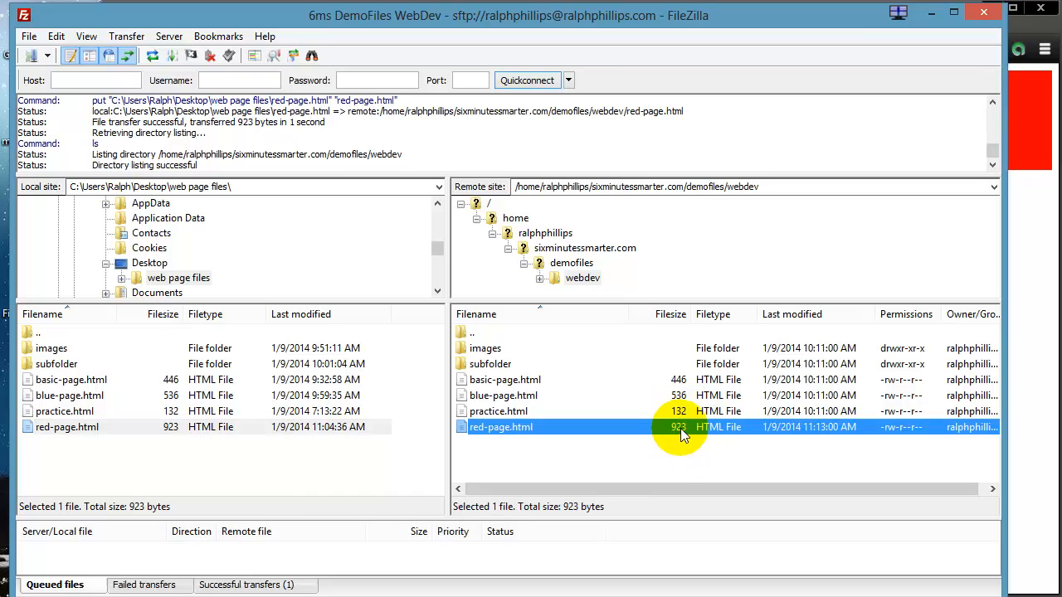
mouse_move(1025, 348)
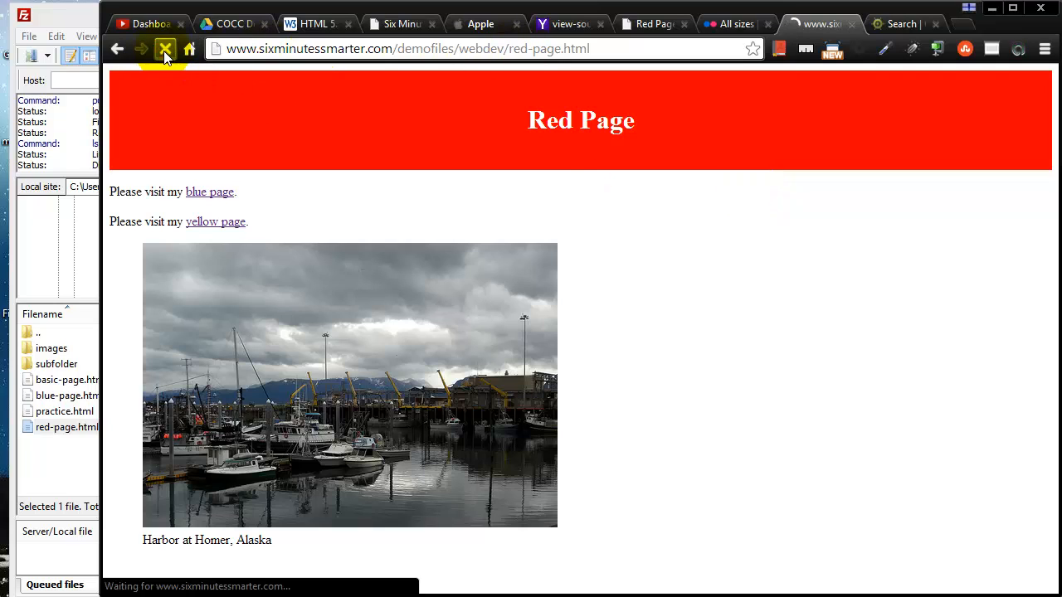
Reload the online Red Page to confirm the Homer's City Web site link now appears.
click(166, 48)
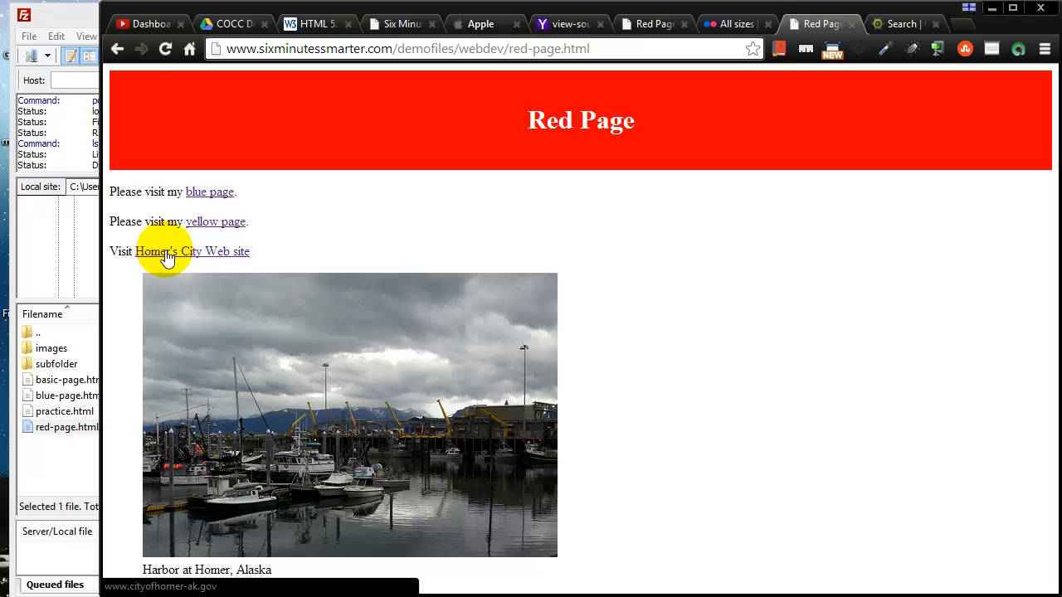
click(192, 252)
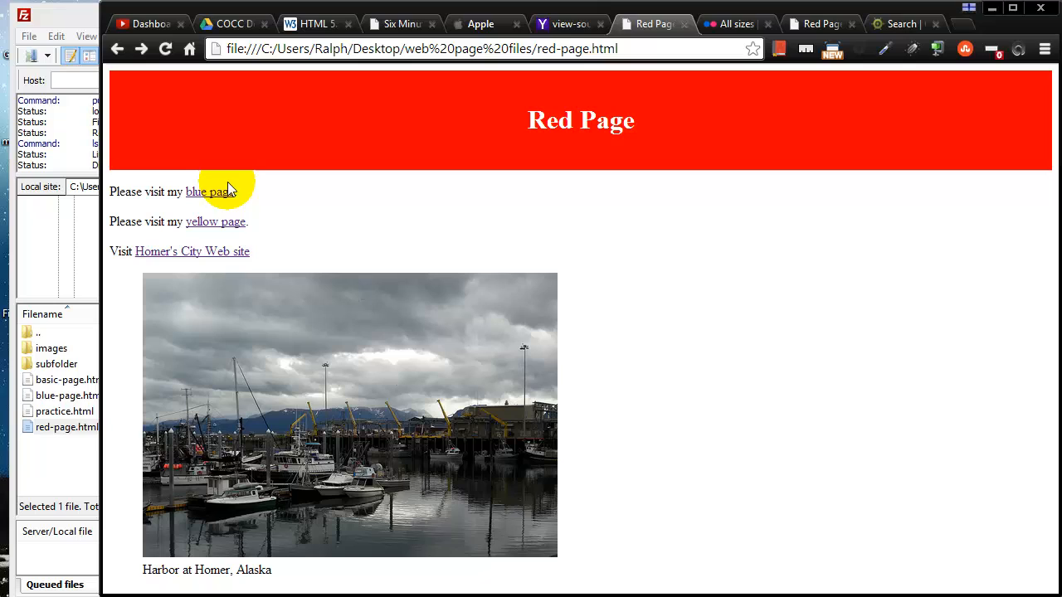
mouse_move(136, 280)
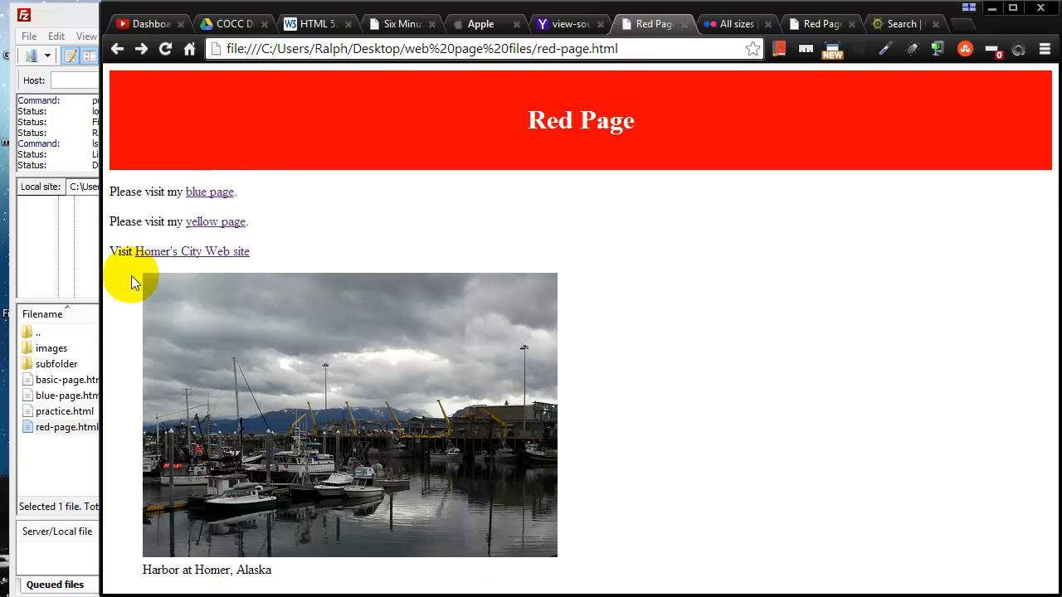
mouse_move(308, 299)
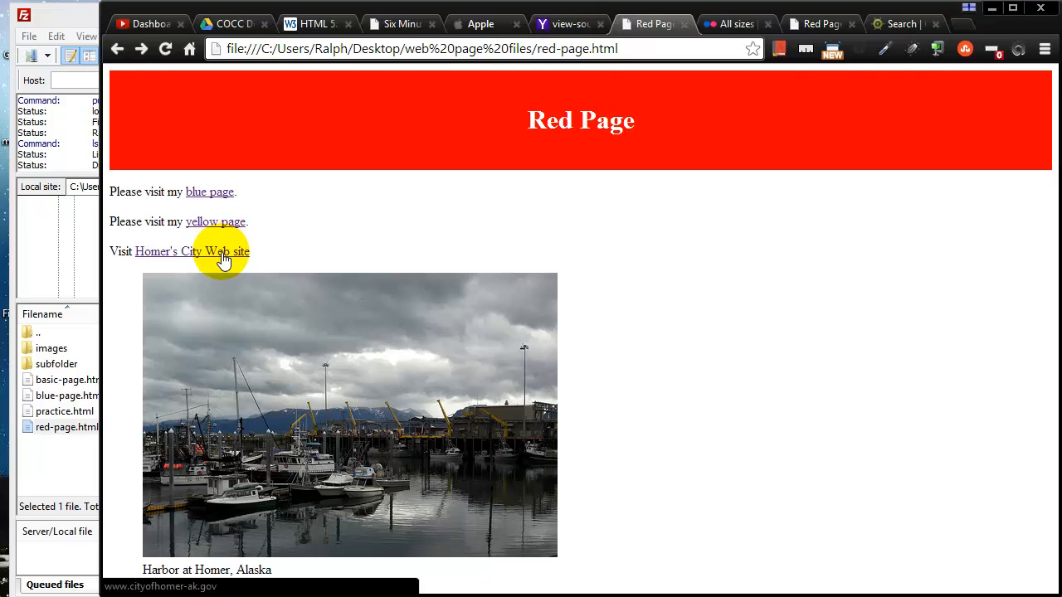
mouse_move(192, 274)
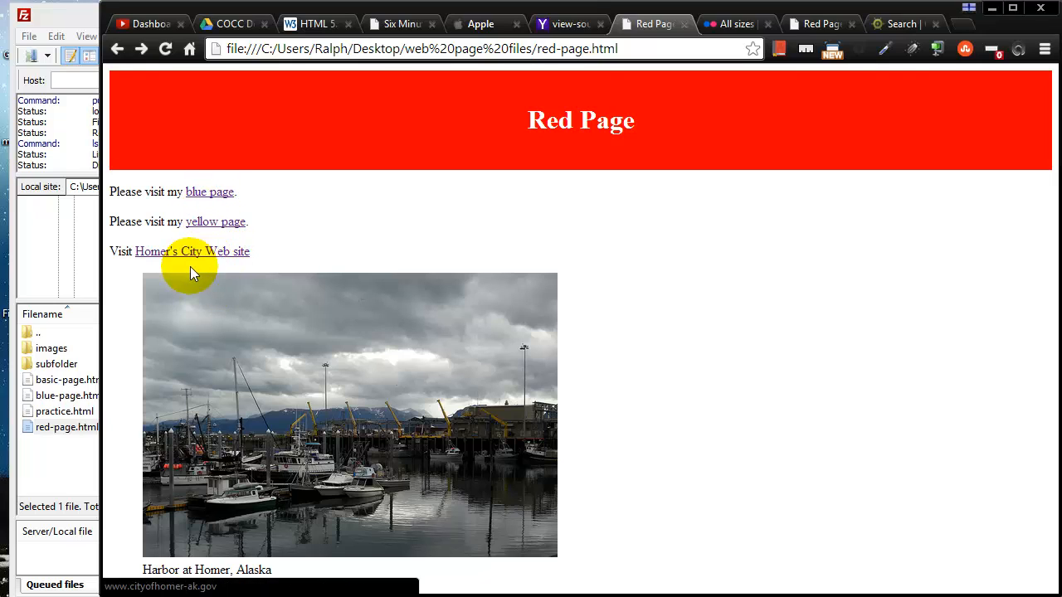
mouse_move(197, 255)
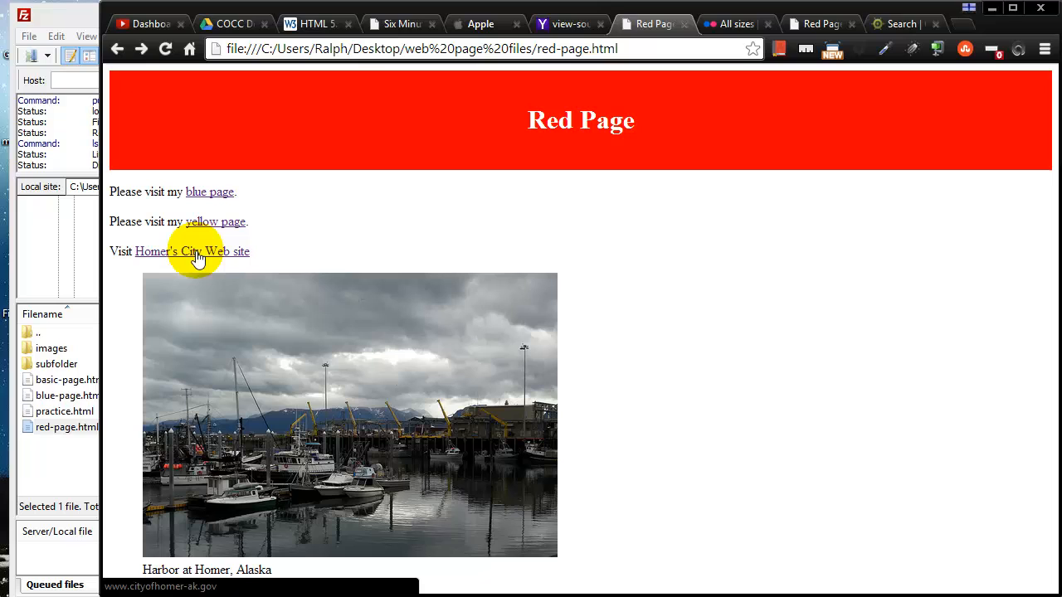
mouse_move(193, 262)
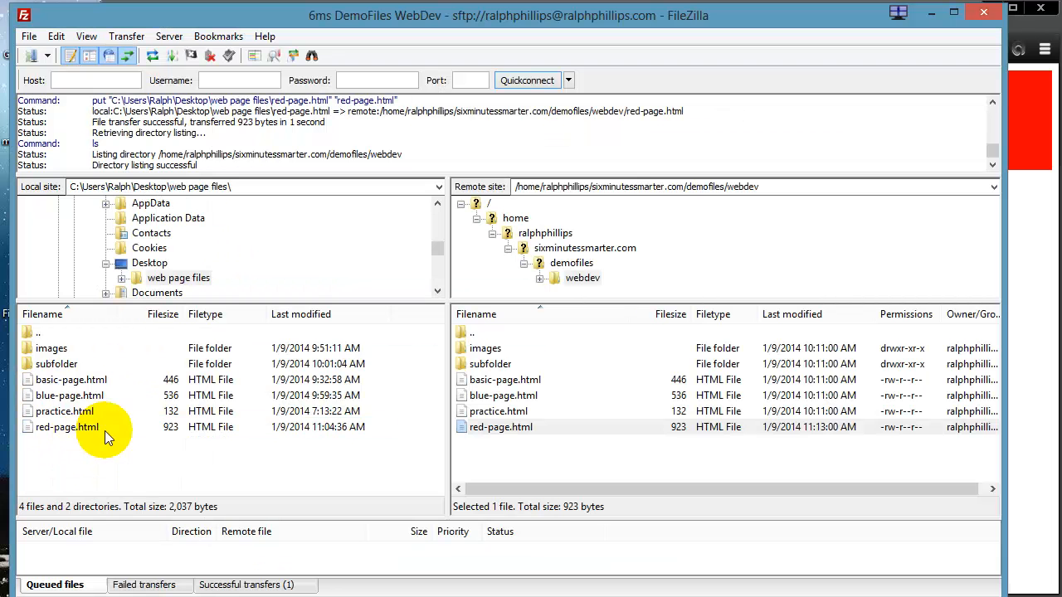
mouse_move(717, 435)
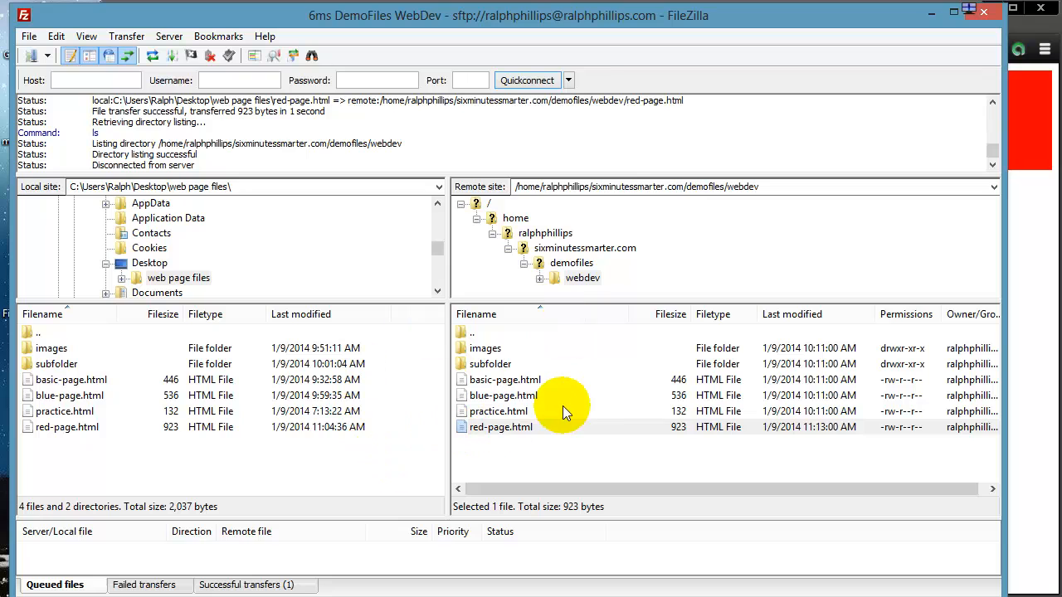
Return to FileZilla's side-by-side local and remote webdev listings after the upload.
click(816, 23)
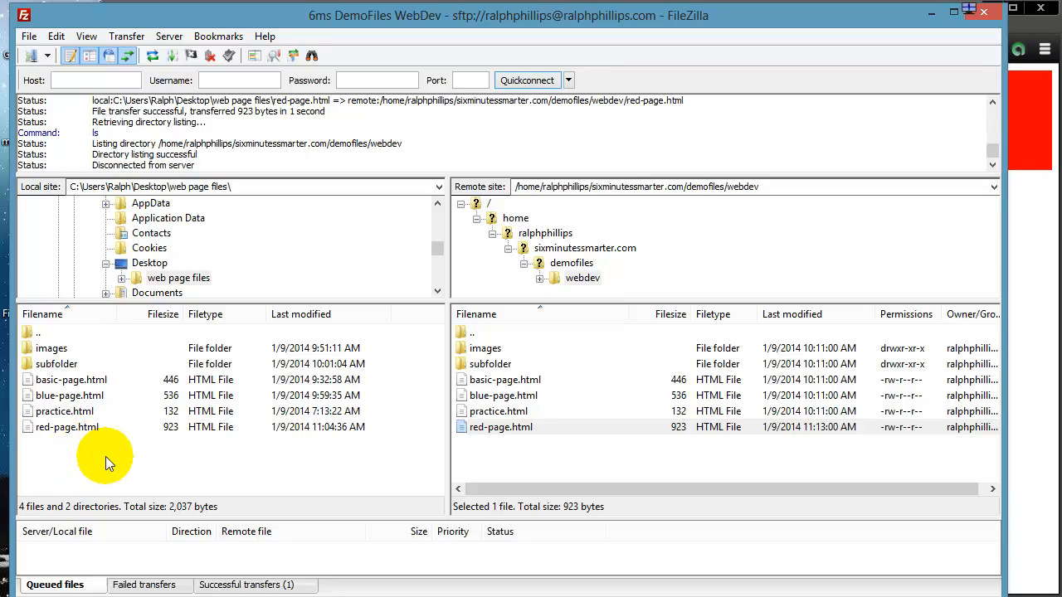
mouse_move(113, 451)
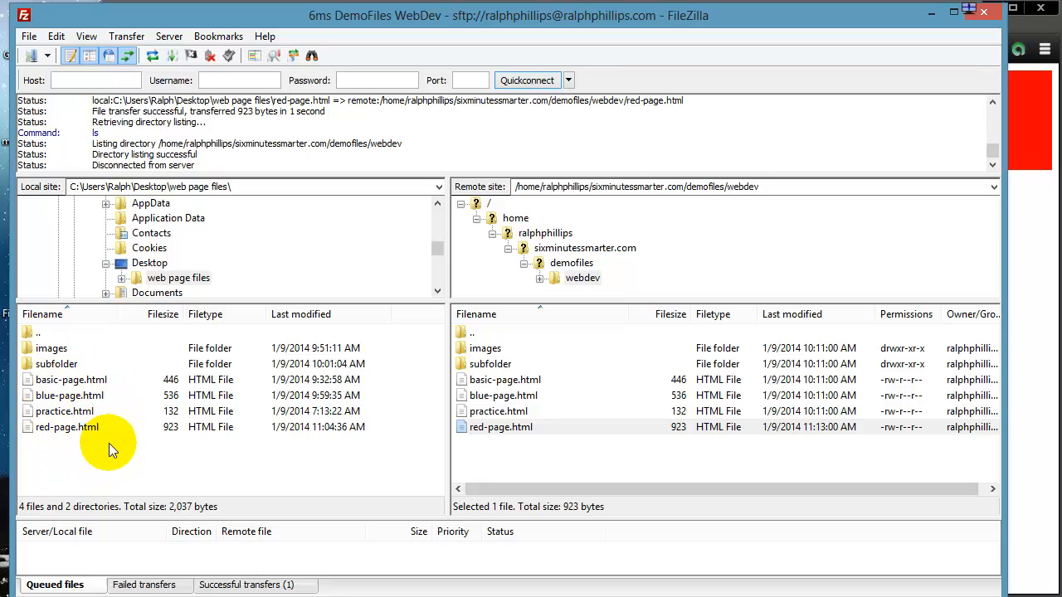
mouse_move(554, 427)
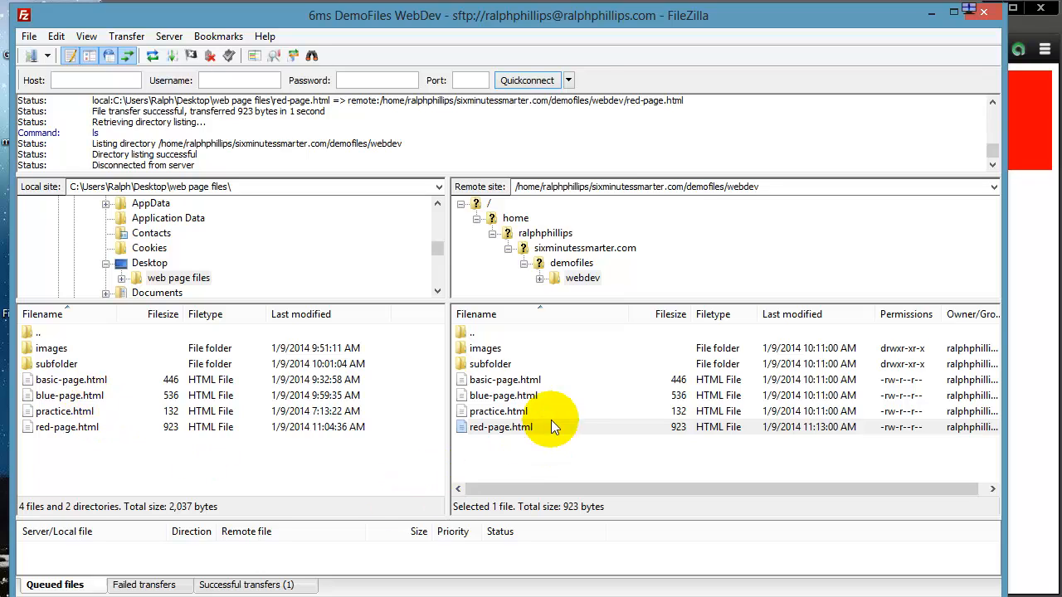
mouse_move(539, 371)
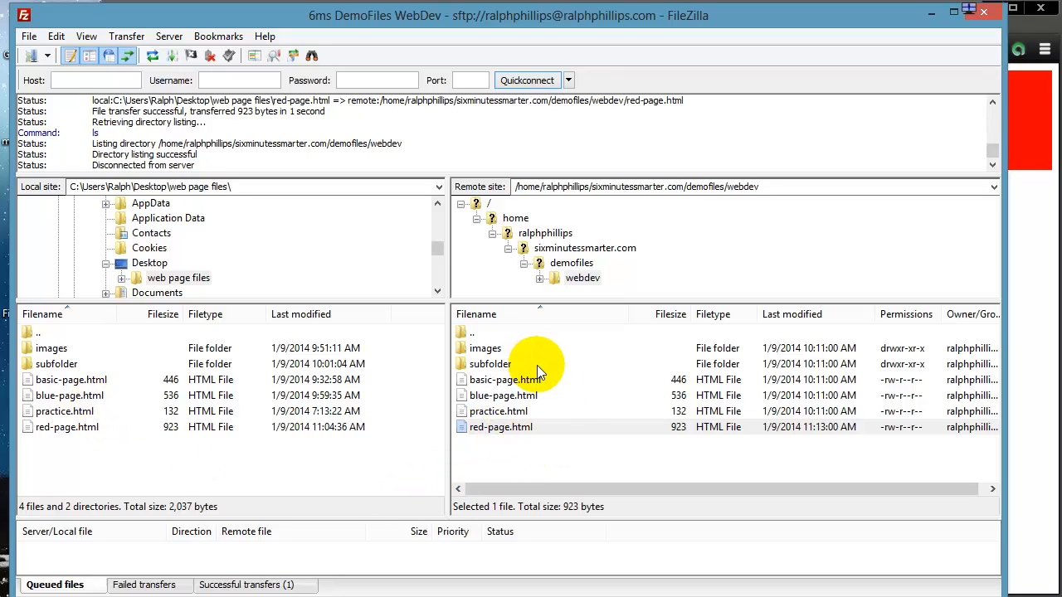
mouse_move(48, 357)
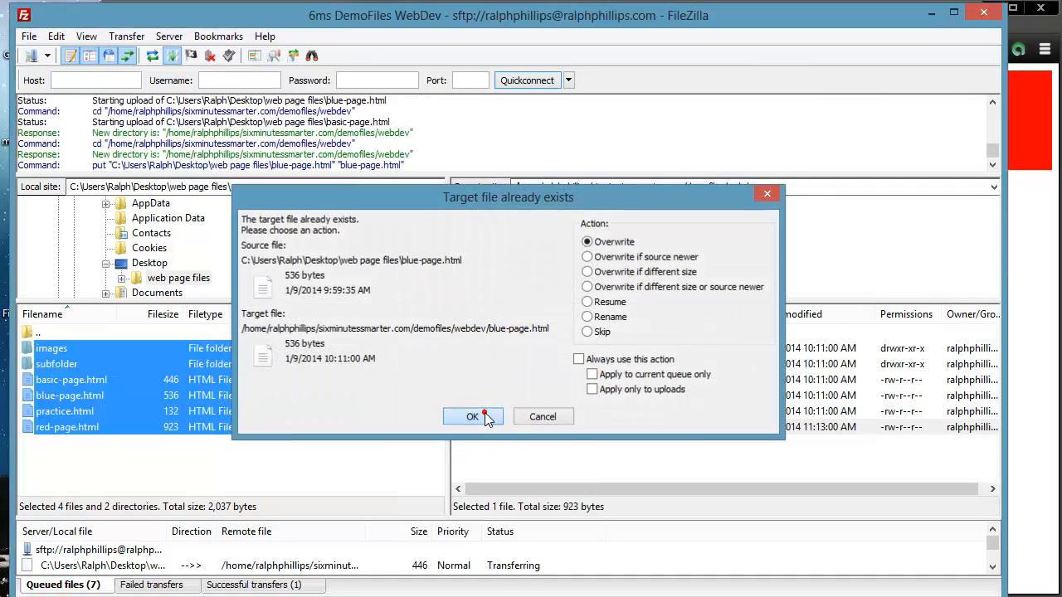
Overwrite blue-page.html on the server but skip replacing homer-alaska.jpg during the full upload.
click(471, 417)
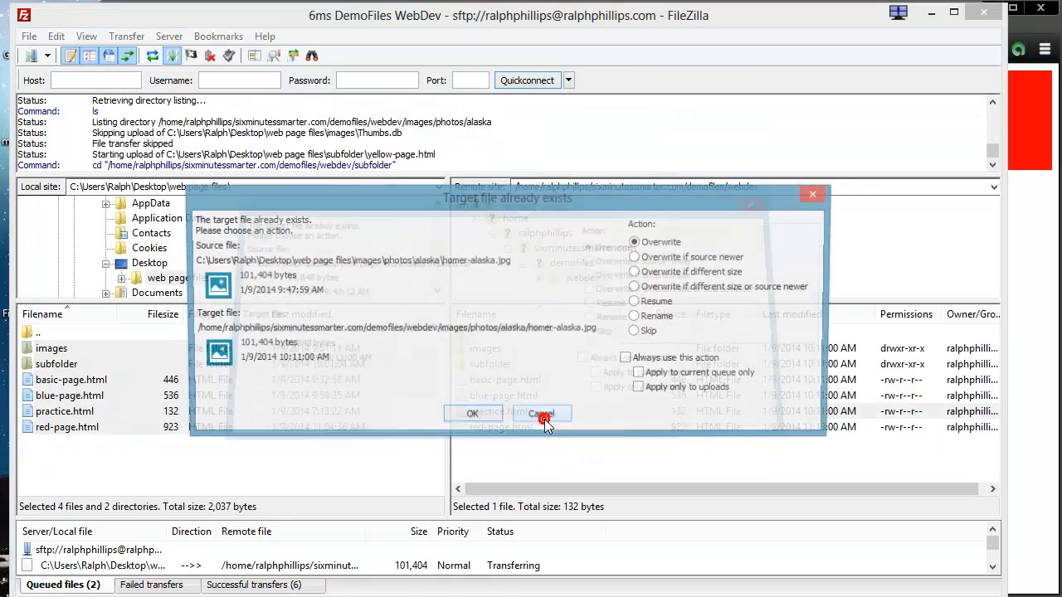
click(541, 415)
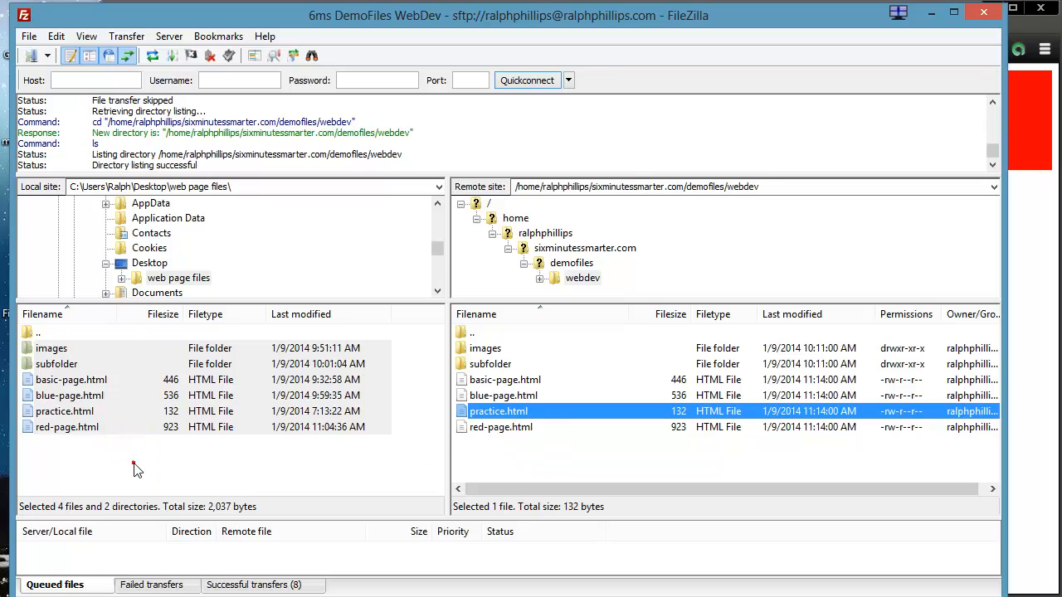
click(136, 464)
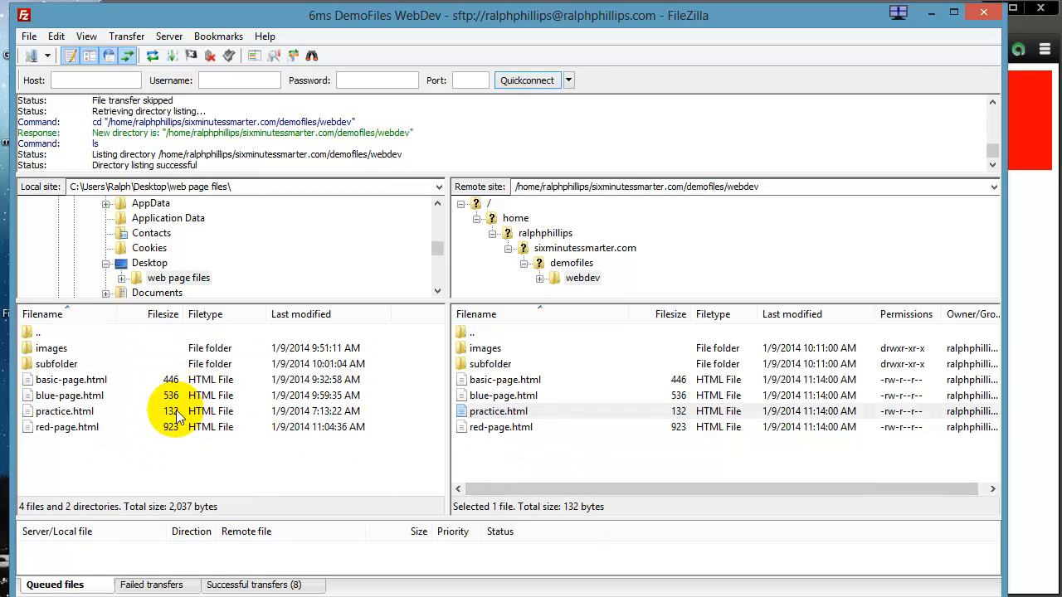
mouse_move(180, 394)
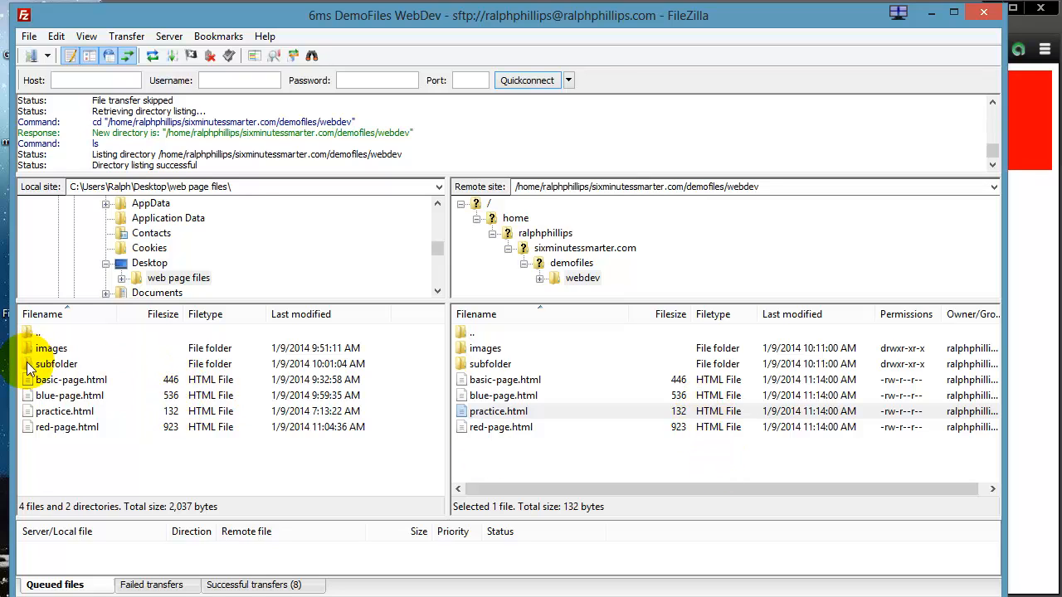
double_click(56, 363)
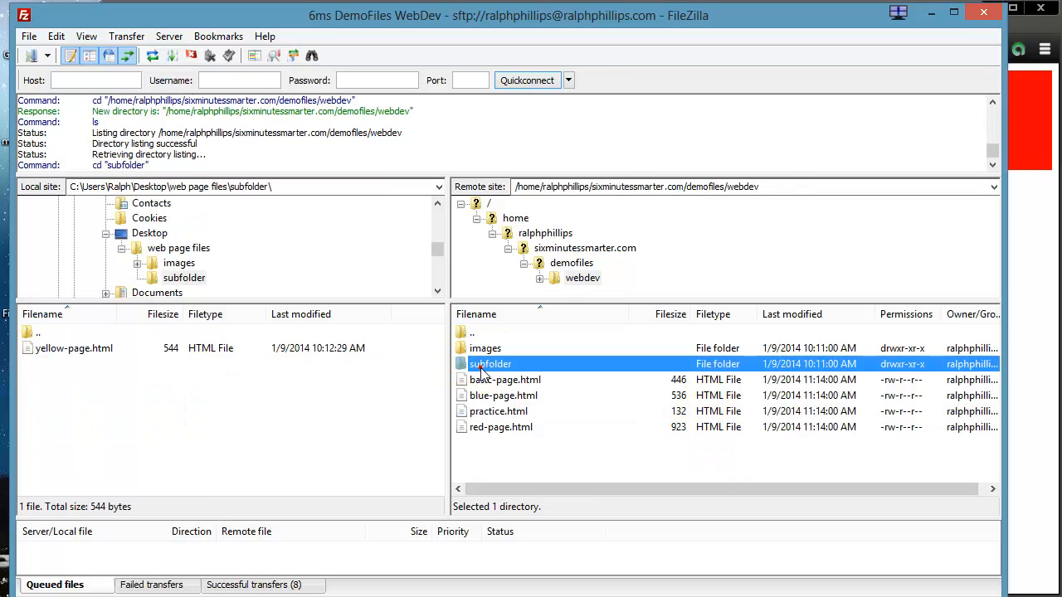
double_click(491, 364)
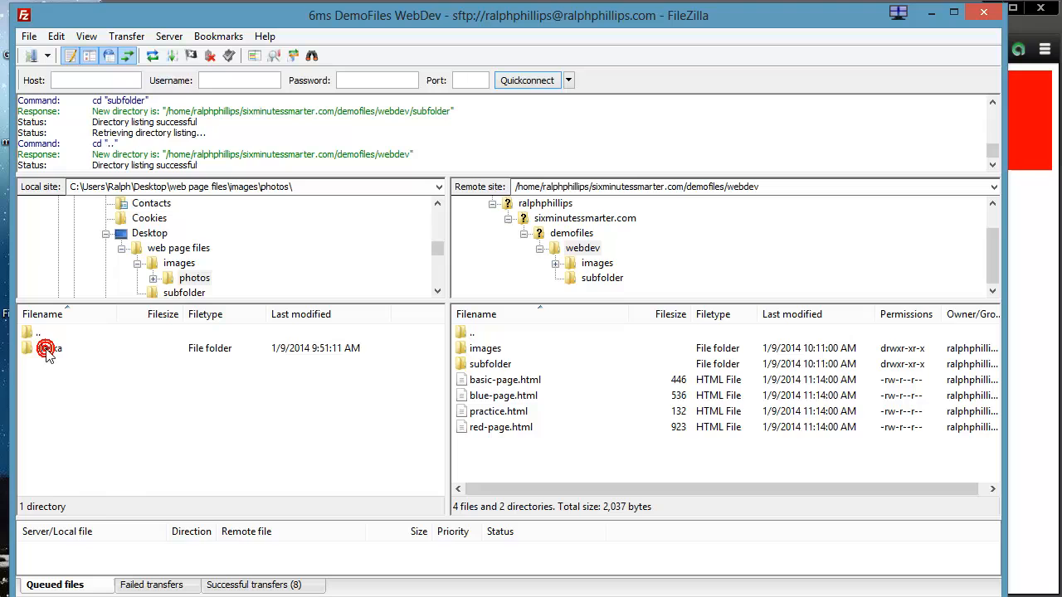
double_click(50, 348)
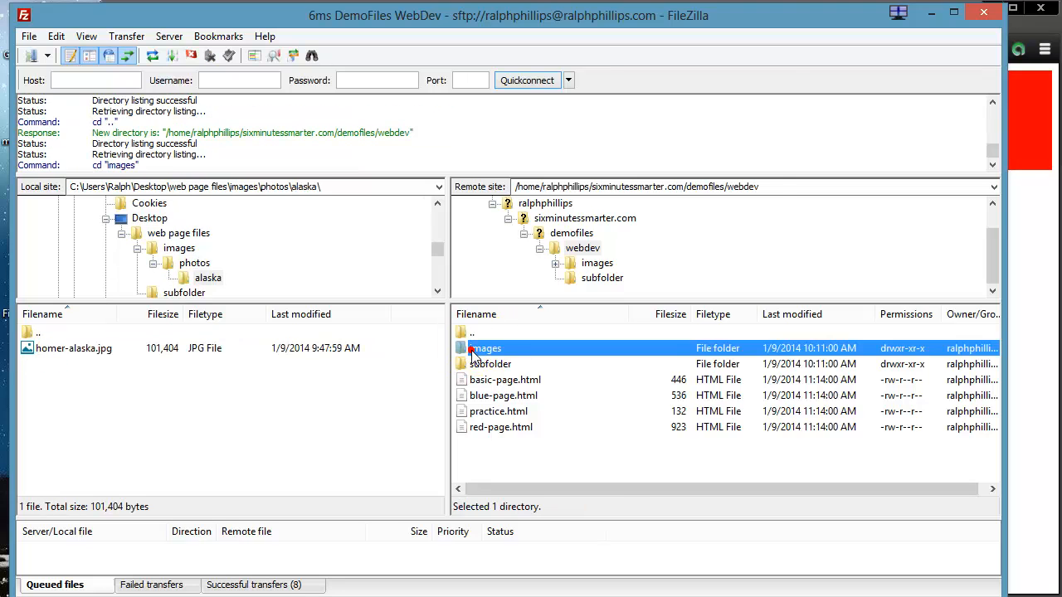
double_click(484, 348)
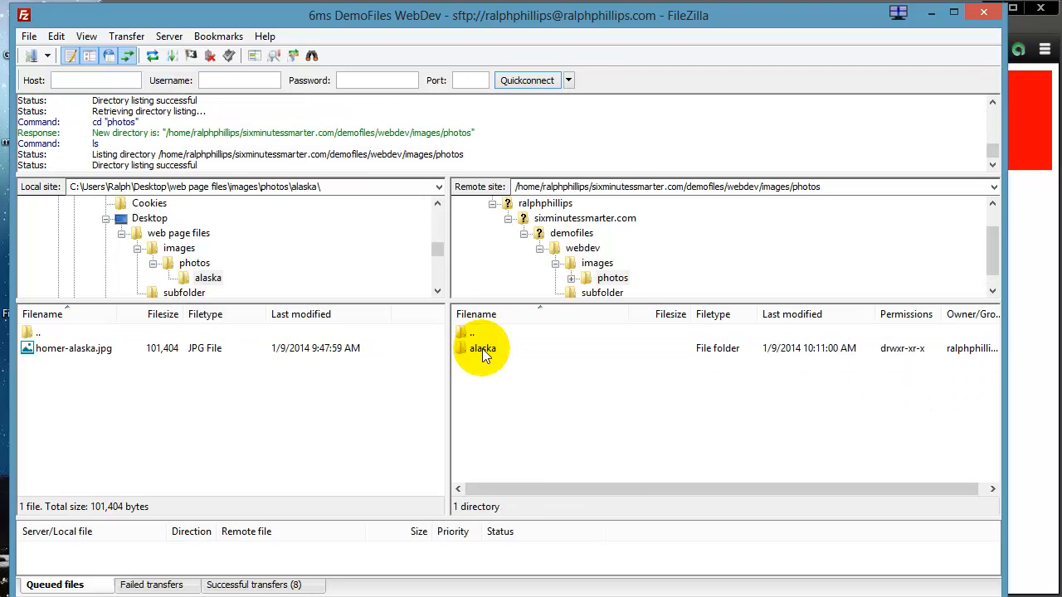
double_click(481, 348)
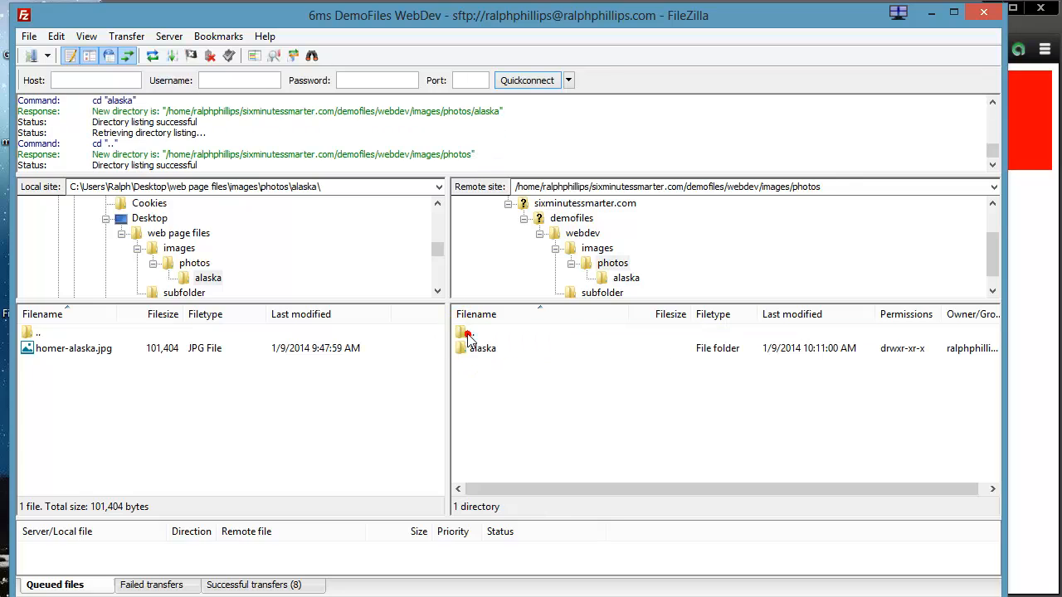
double_click(468, 332)
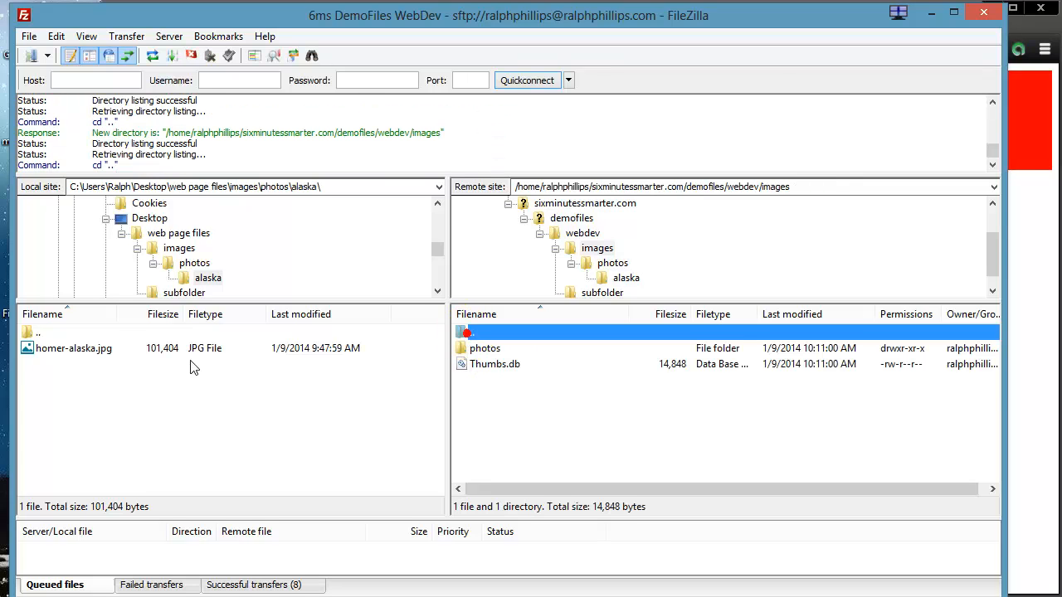
double_click(37, 331)
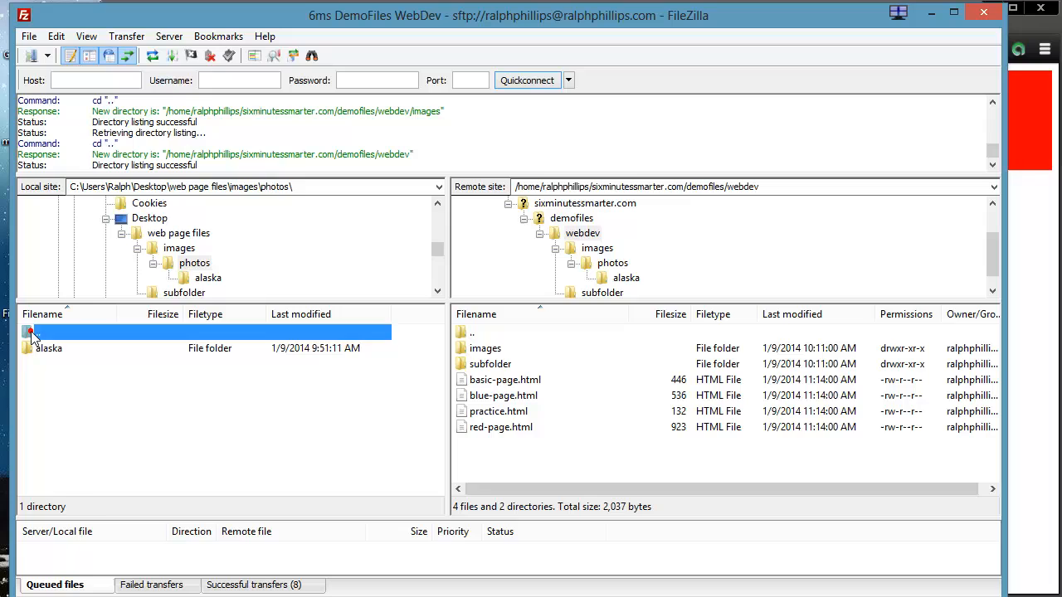
double_click(35, 331)
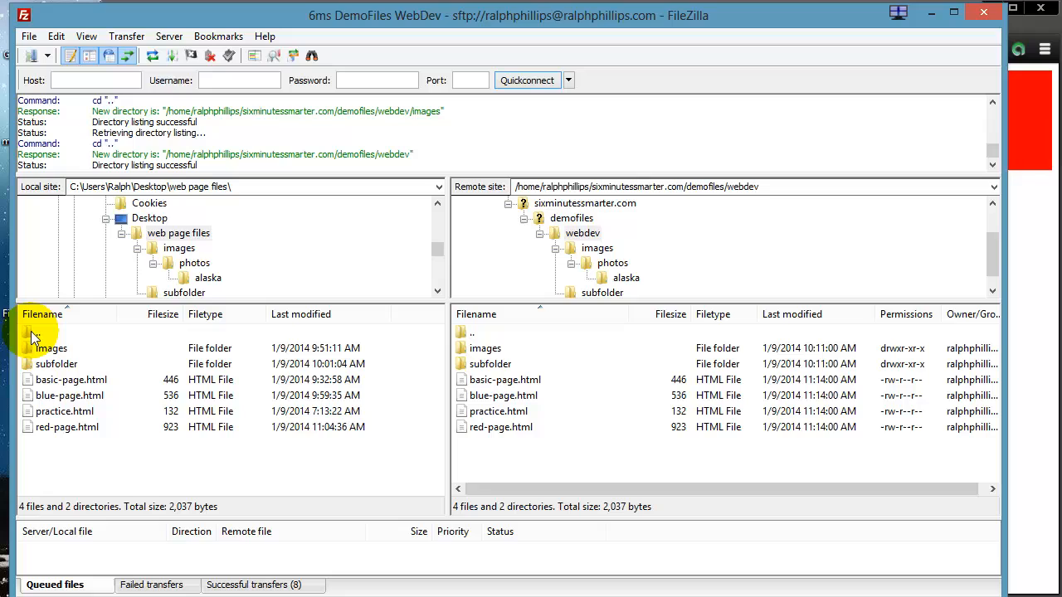
mouse_move(119, 411)
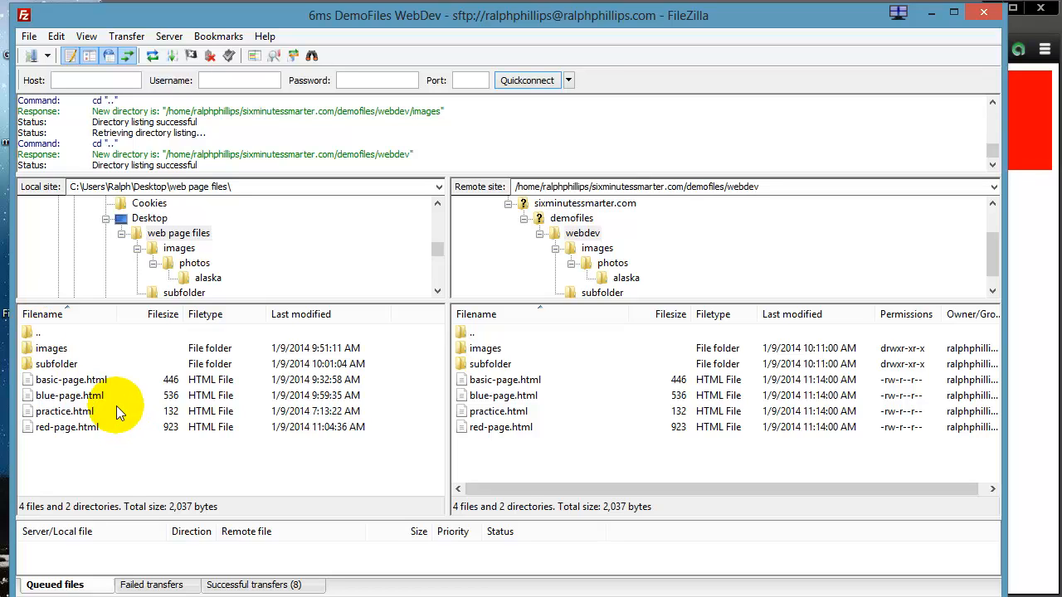
mouse_move(584, 415)
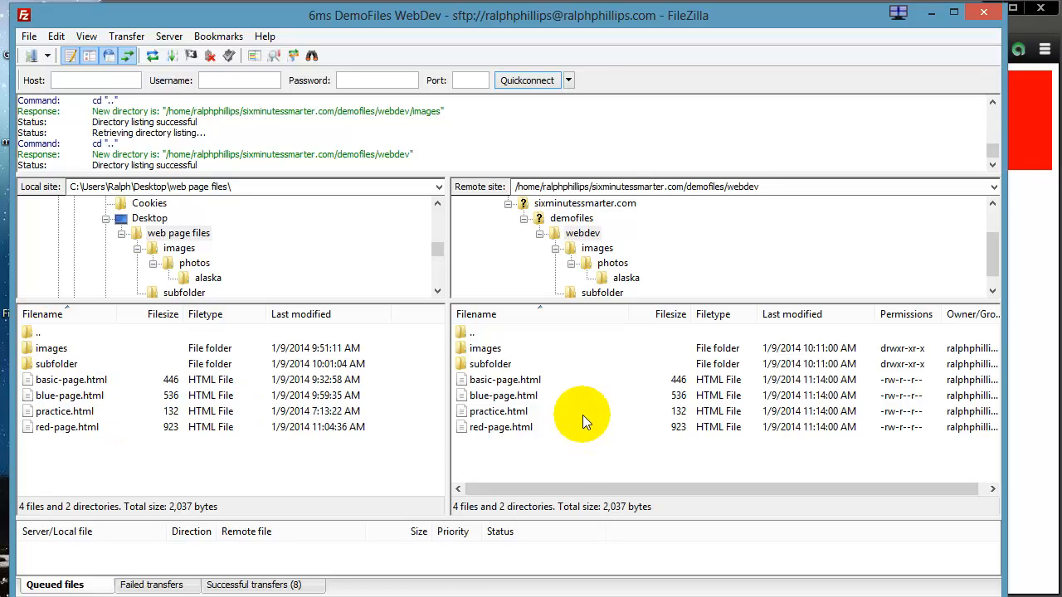
mouse_move(53, 348)
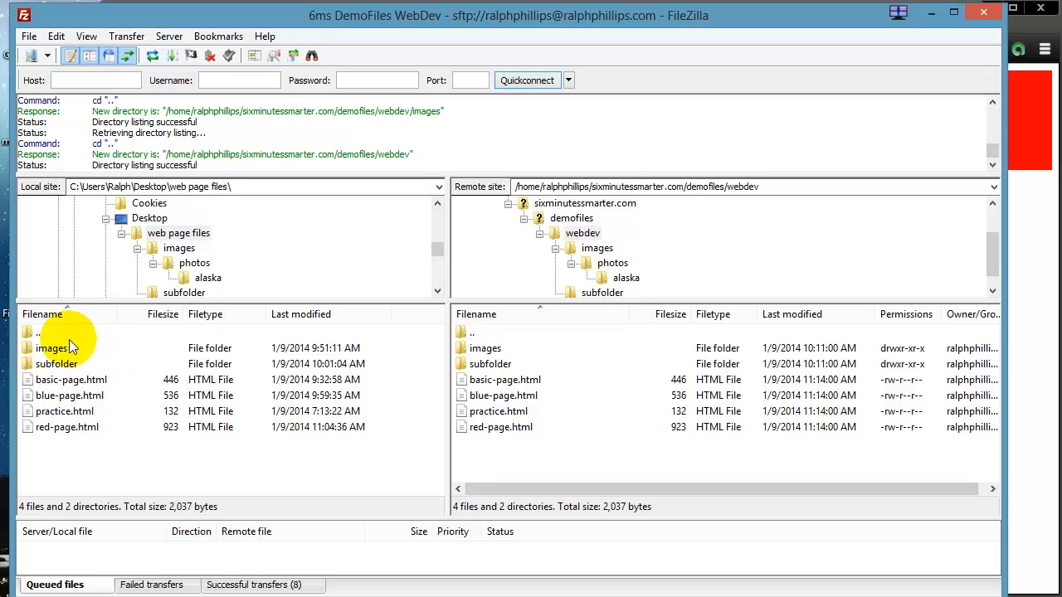
mouse_move(96, 378)
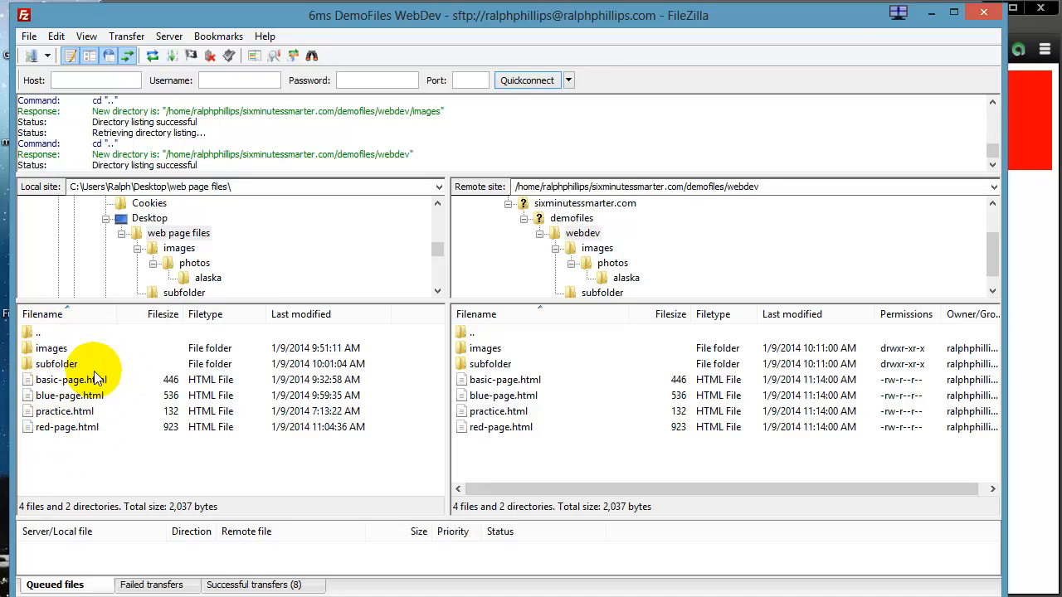
mouse_move(531, 380)
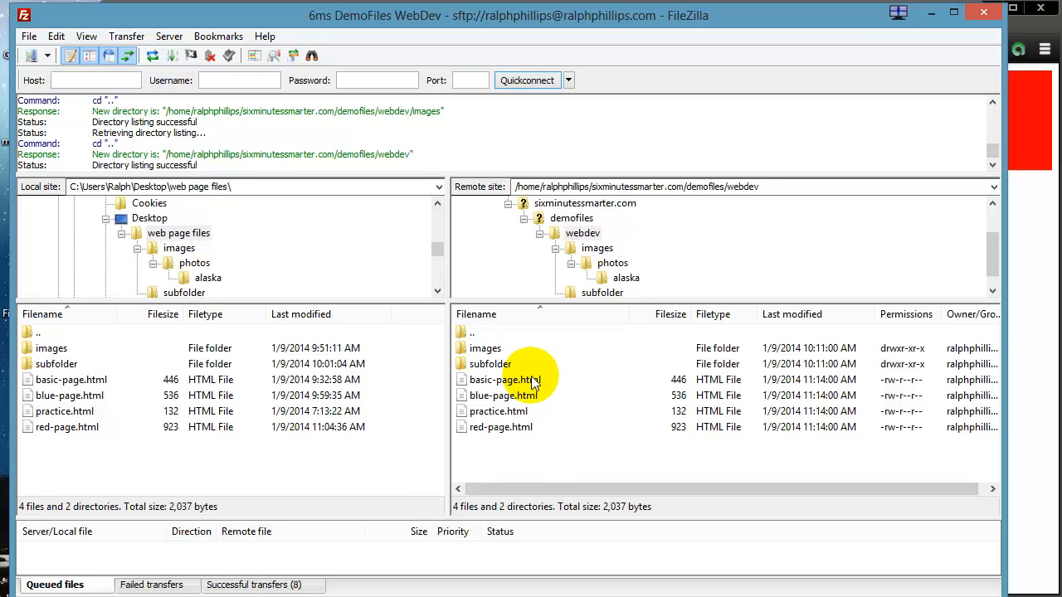